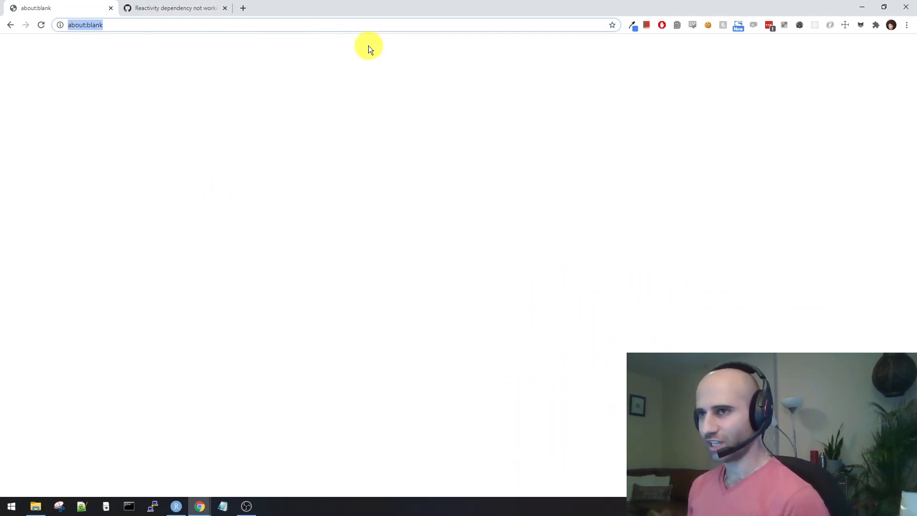
Reach the rstudio/shiny repository and show its 544 open issues.
text(github.com/daattali/beautiful-jekyll)
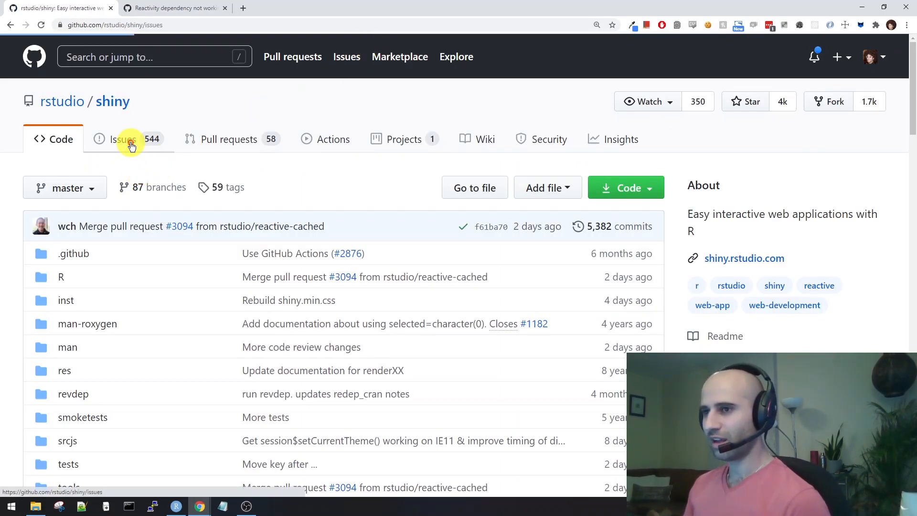
click(122, 139)
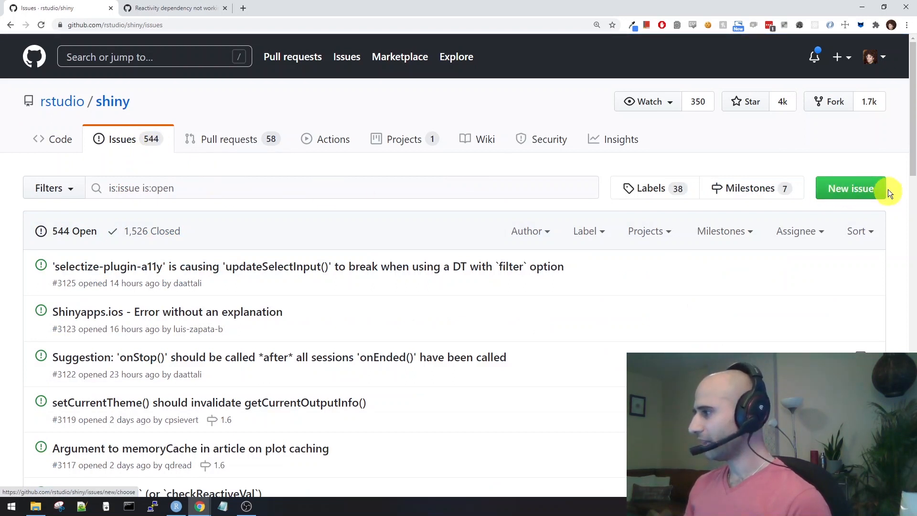
mouse_move(490, 295)
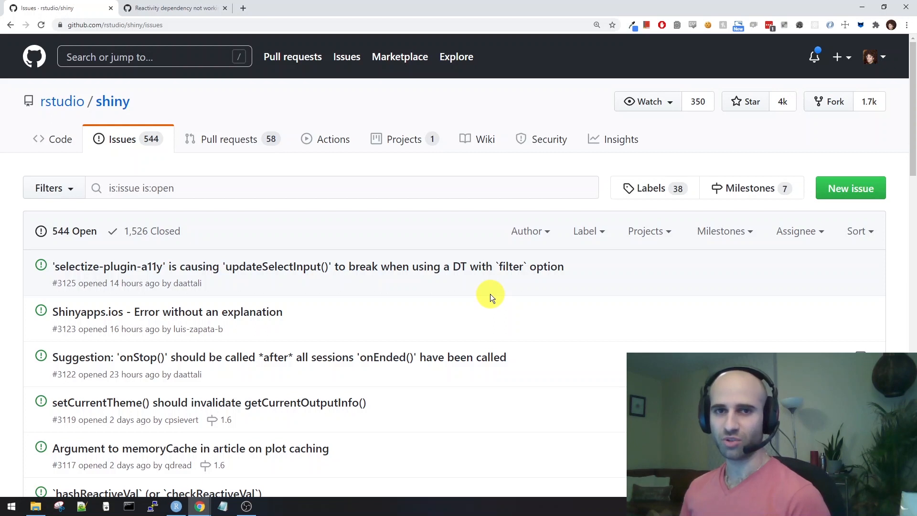
mouse_move(435, 327)
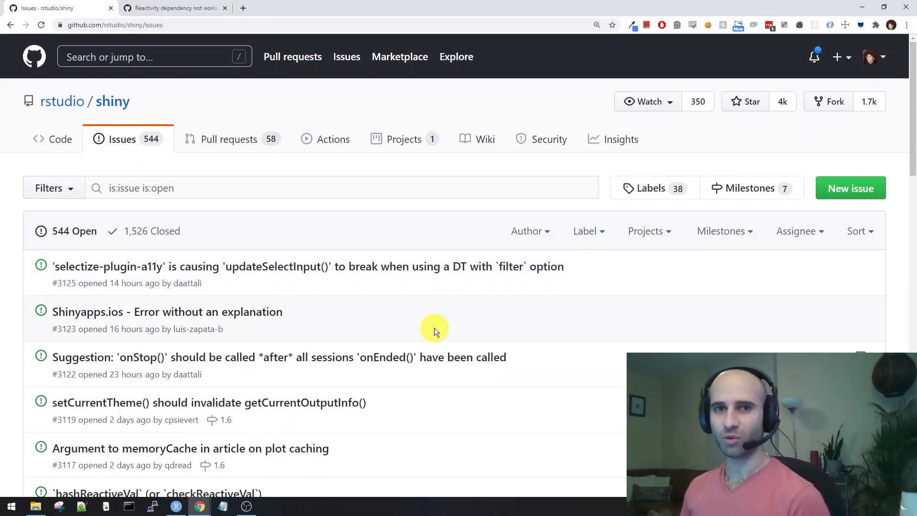
mouse_move(428, 324)
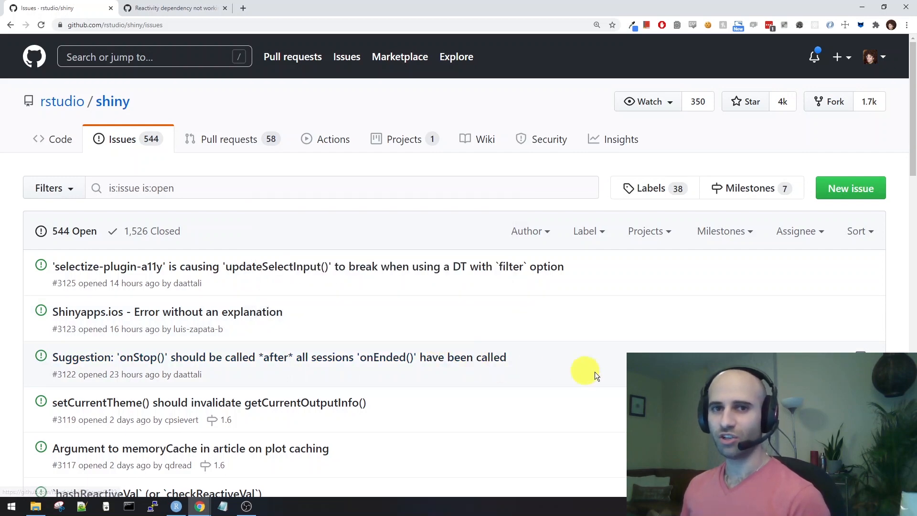
Scroll the issues list to the hashReactiveVal and quosure-related reactive issues.
scroll(down, 3)
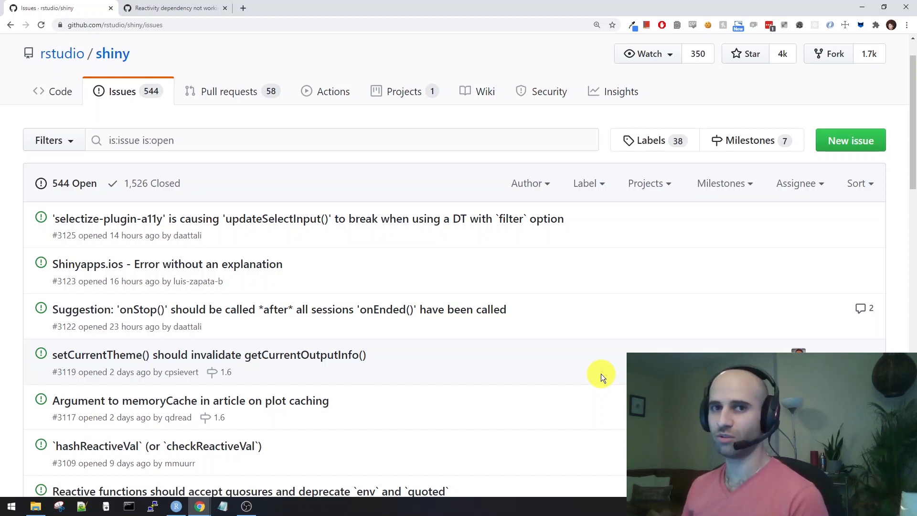
mouse_move(175, 100)
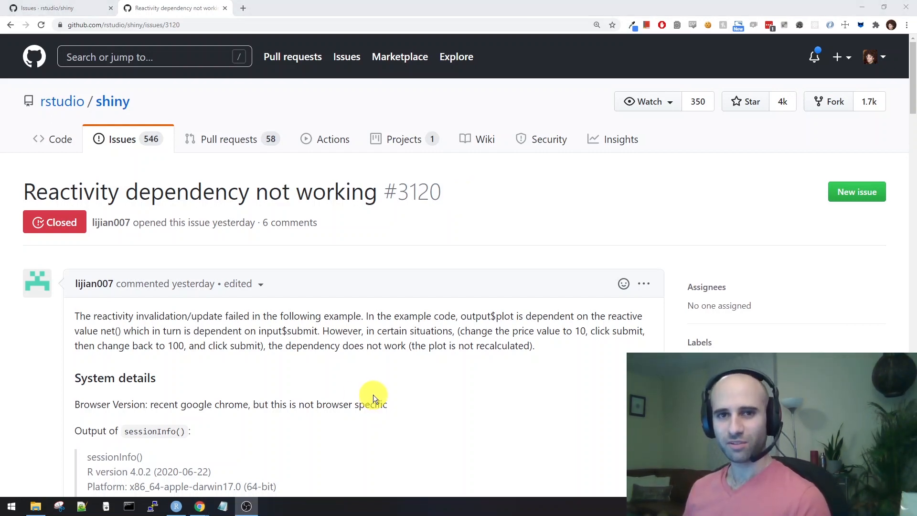
mouse_move(359, 295)
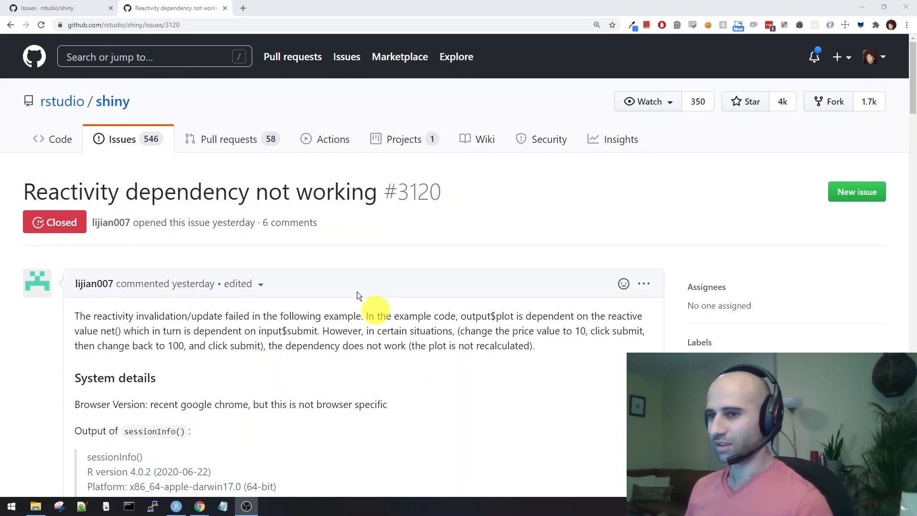
mouse_move(257, 202)
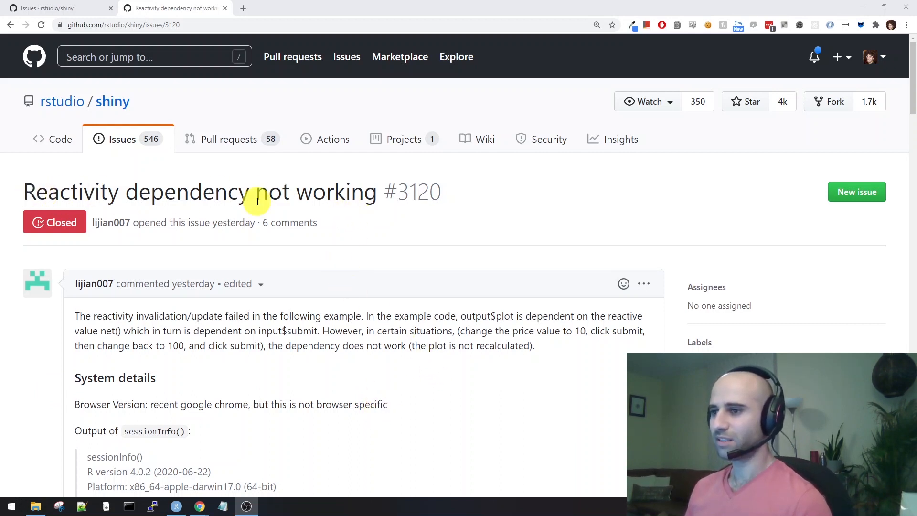
mouse_move(399, 247)
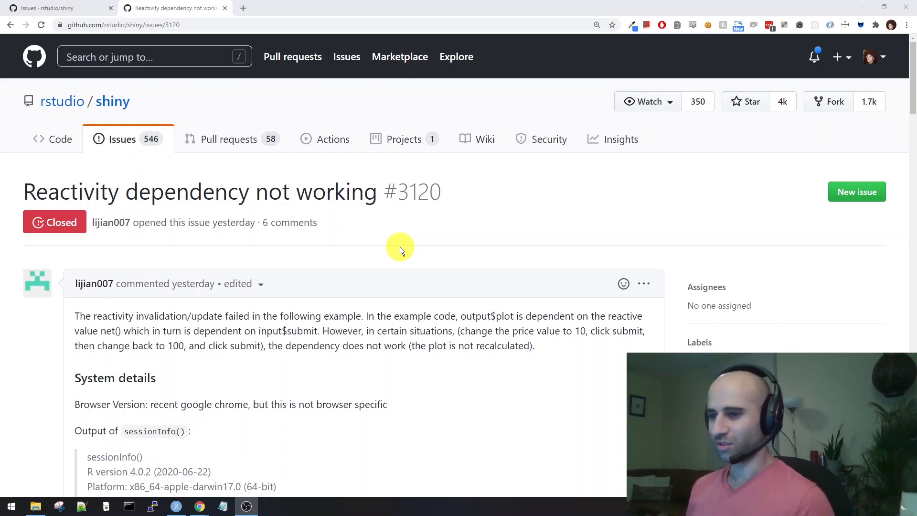
scroll(down, 3)
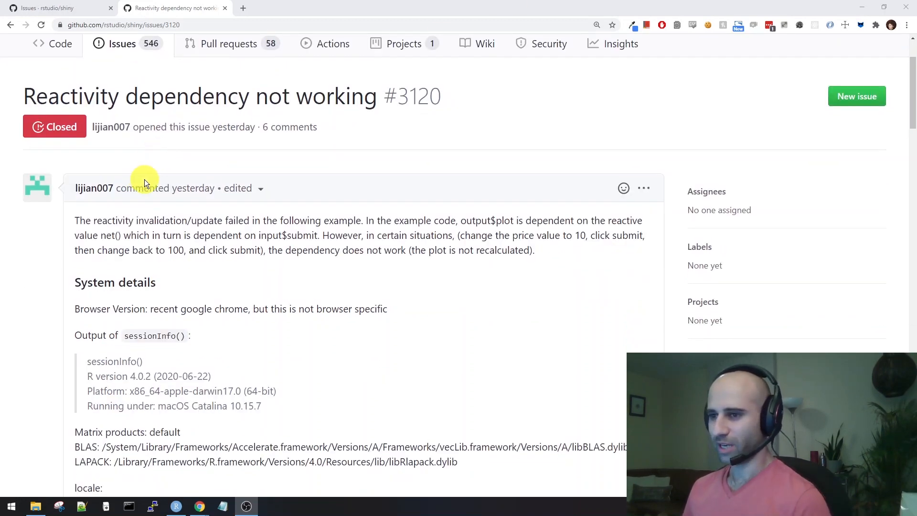
mouse_move(122, 210)
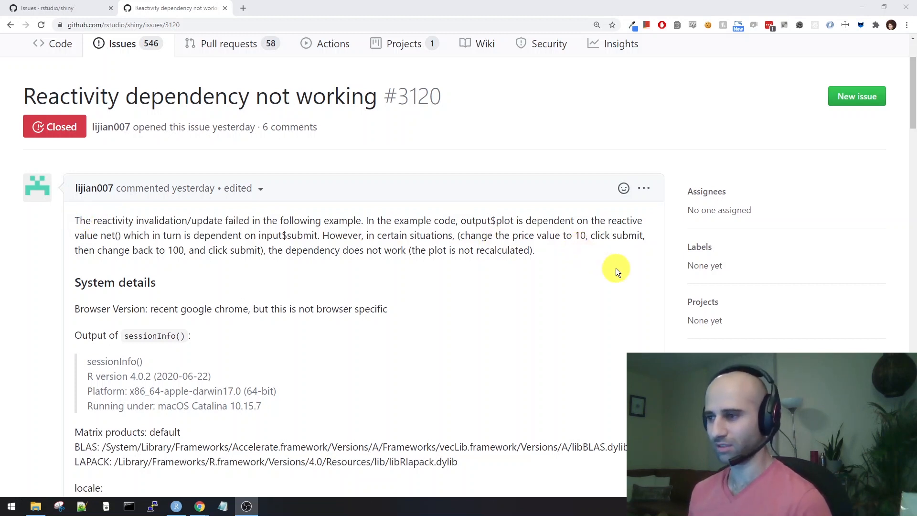
scroll(down, 3)
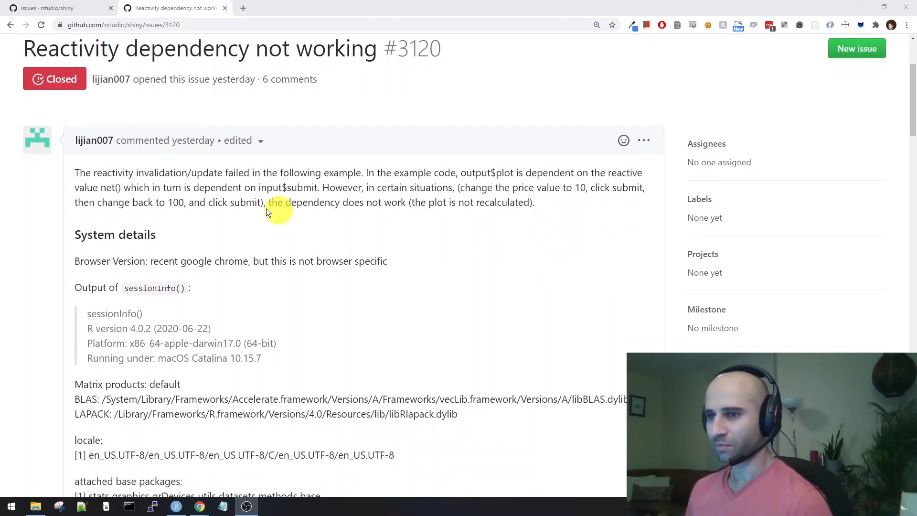
mouse_move(654, 224)
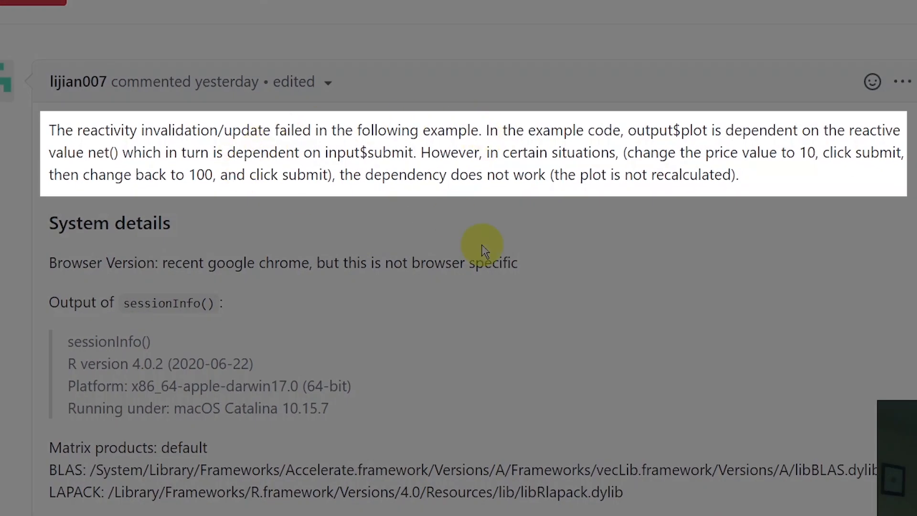
mouse_move(788, 216)
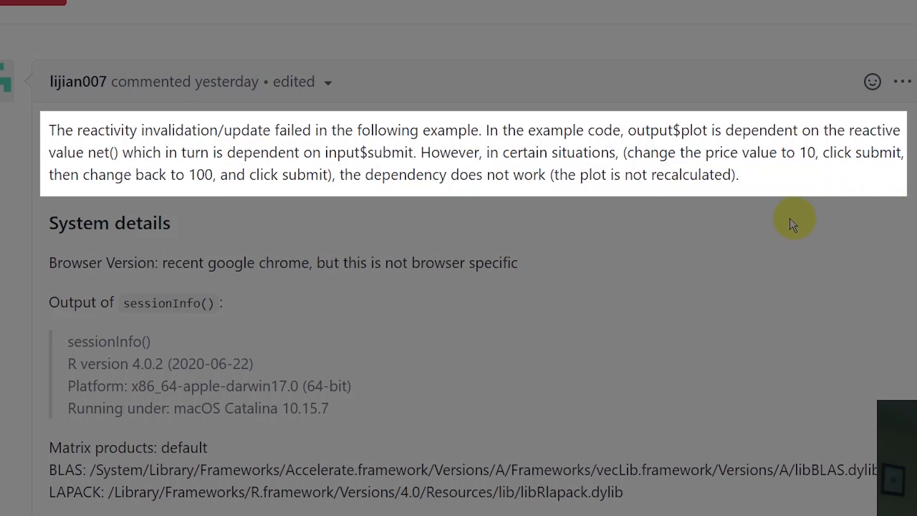
mouse_move(868, 204)
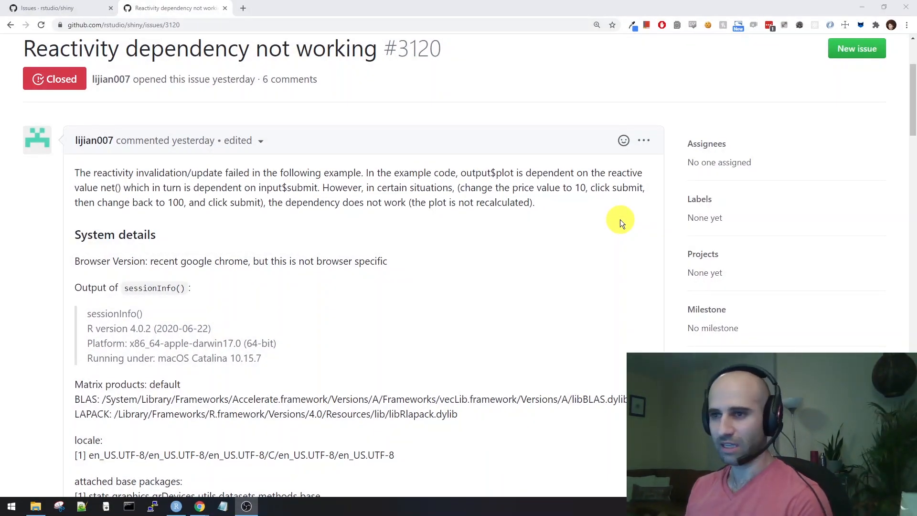
mouse_move(581, 213)
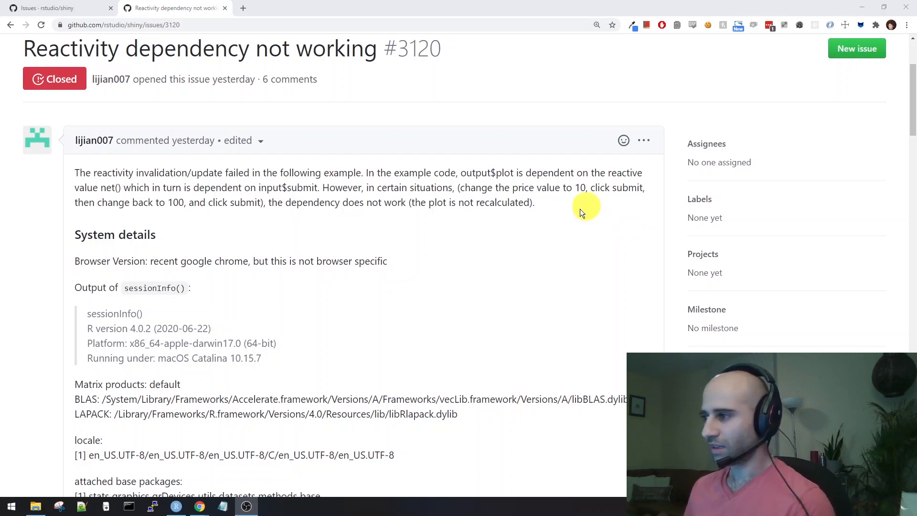
Scroll issue #3120 past System details to its isolate/reactive example app code.
scroll(down, 3)
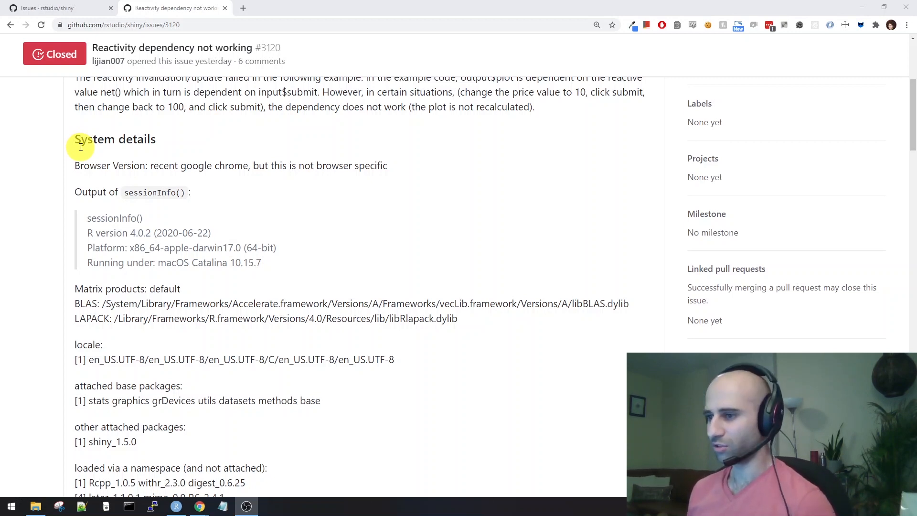
scroll(down, 3)
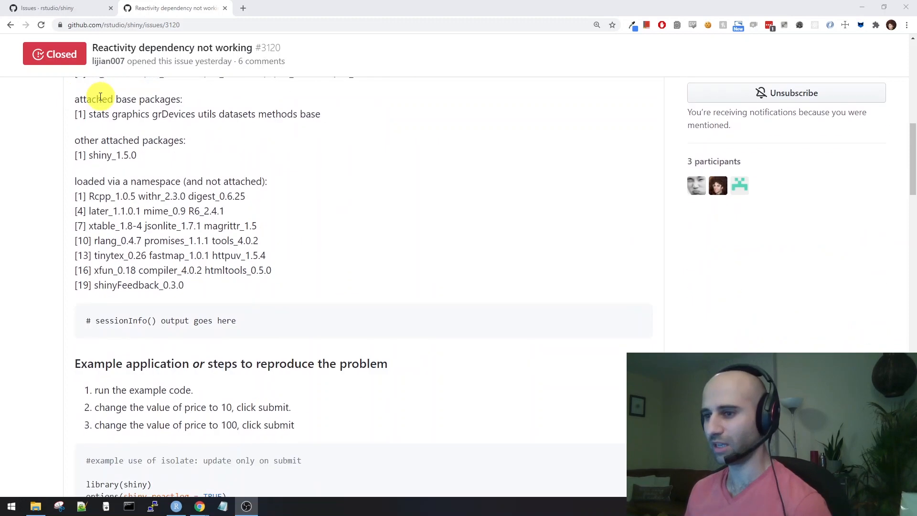
scroll(down, 3)
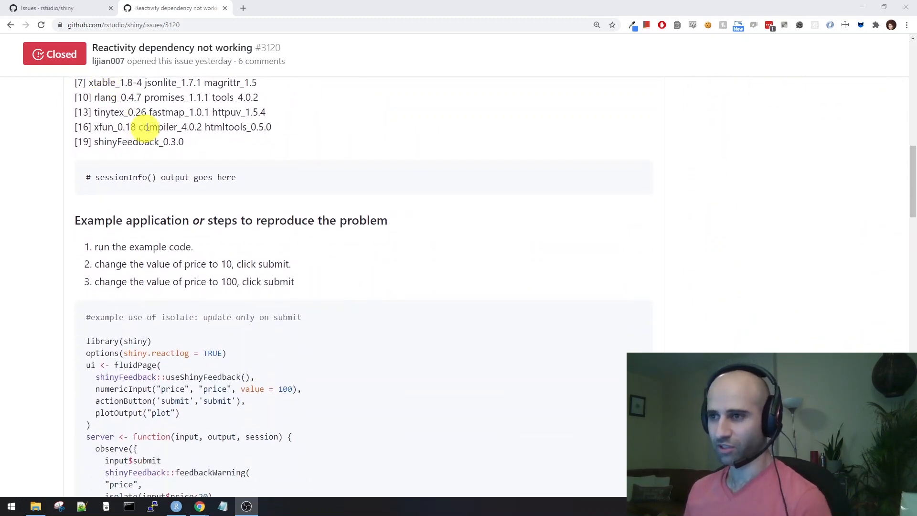
scroll(down, 3)
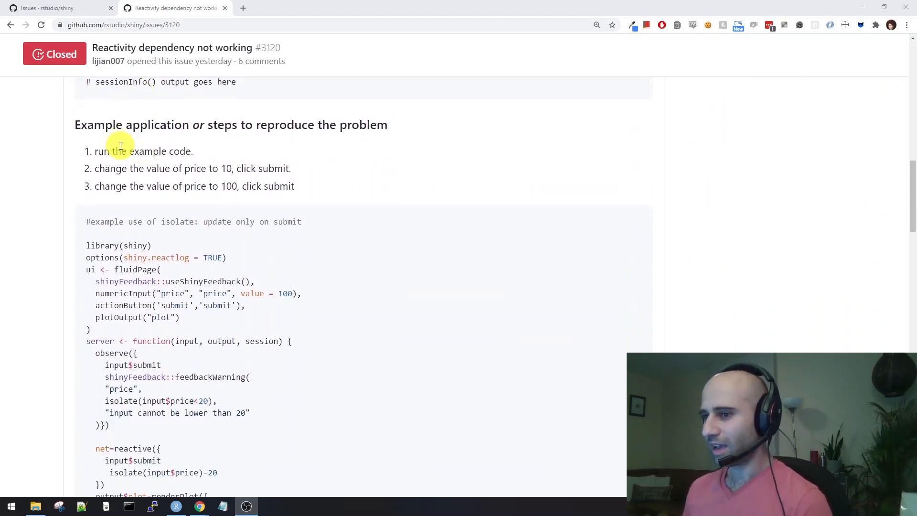
Select the issue's full example app code down to shinyApp(ui, server).
scroll(down, 3)
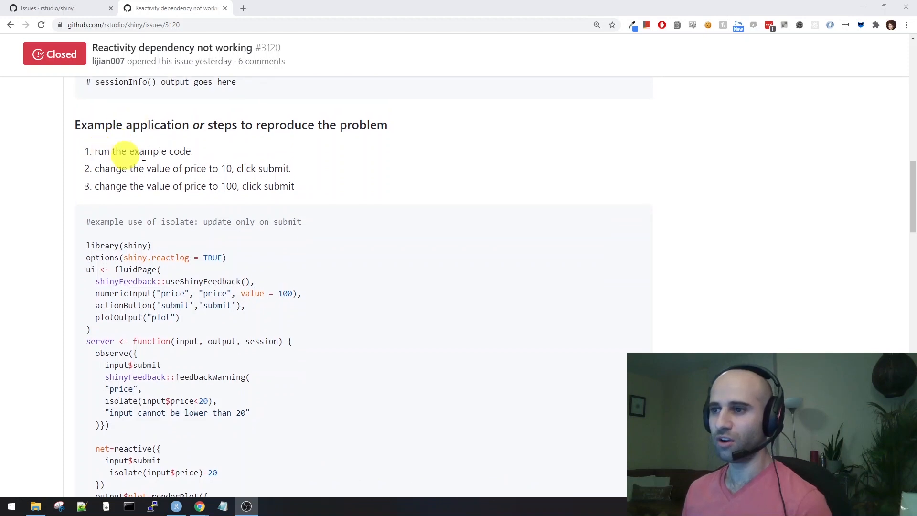
mouse_move(304, 169)
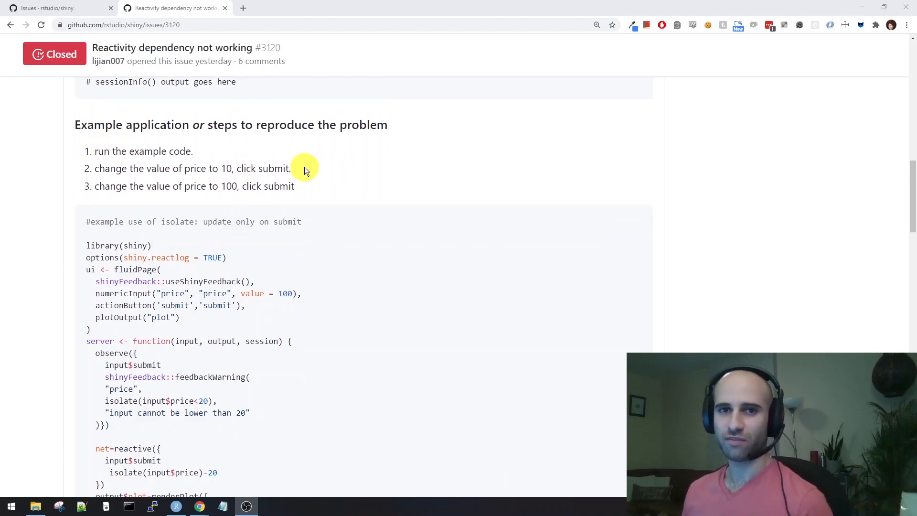
mouse_move(258, 181)
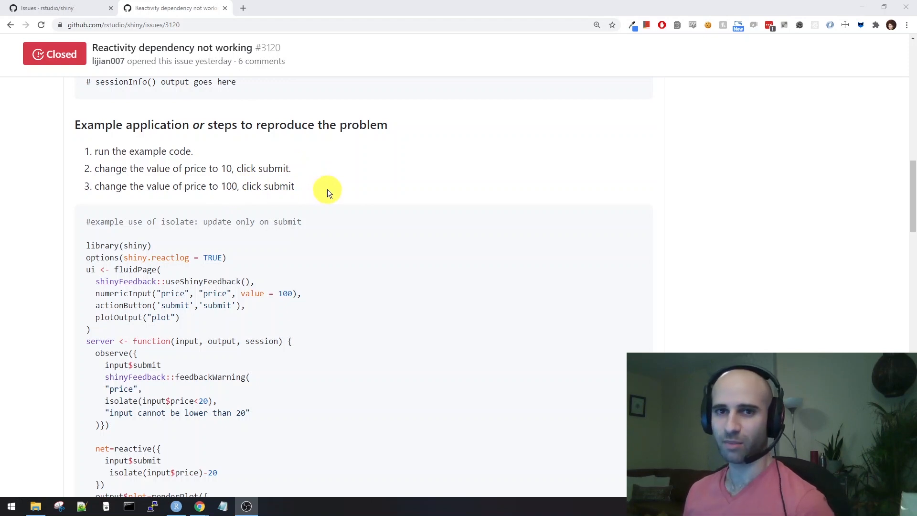
scroll(down, 3)
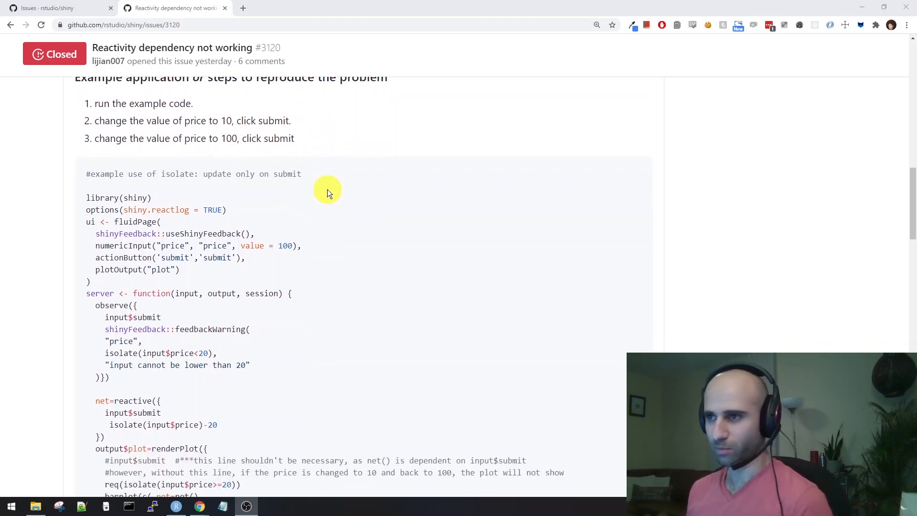
mouse_move(284, 197)
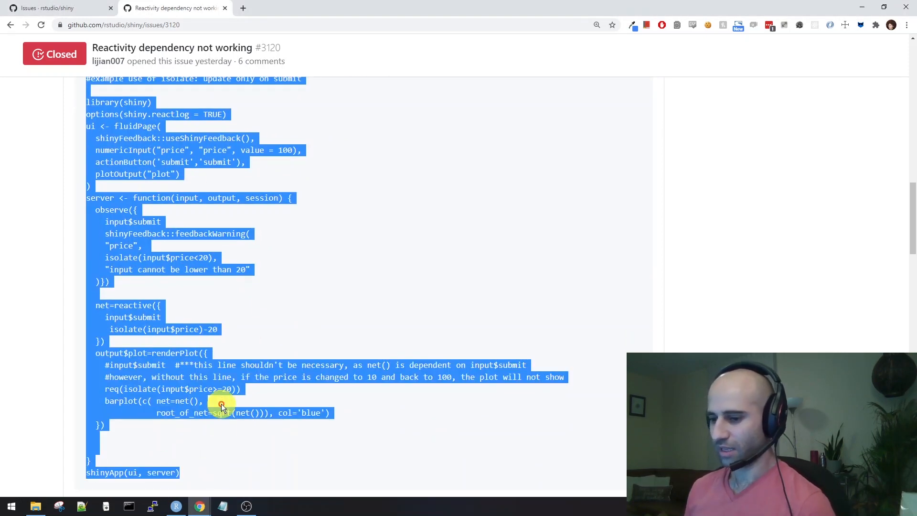
click(175, 506)
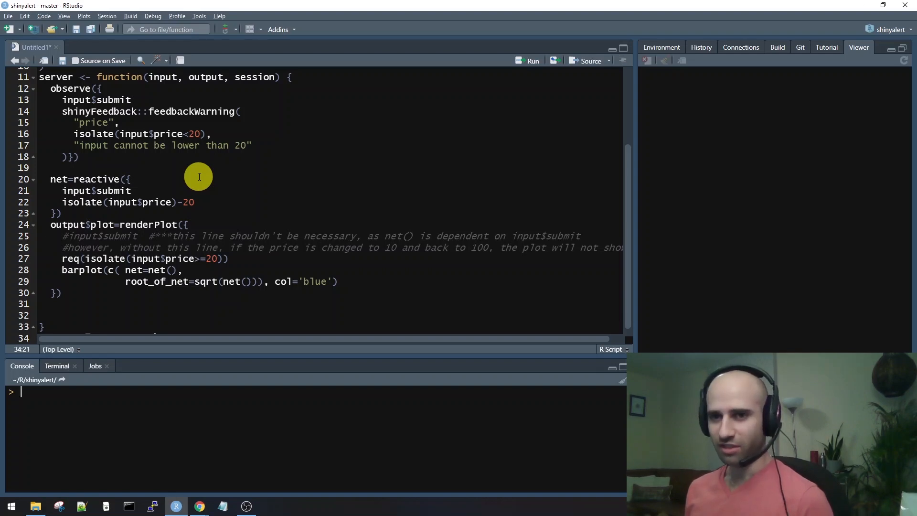
mouse_move(195, 156)
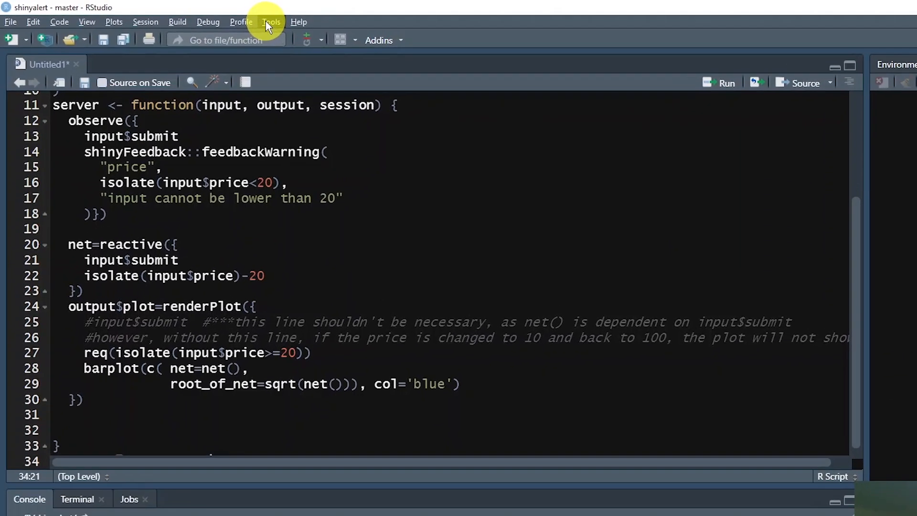
Restart R via Session > Restart R after checking the Tools and Debug menus.
click(271, 22)
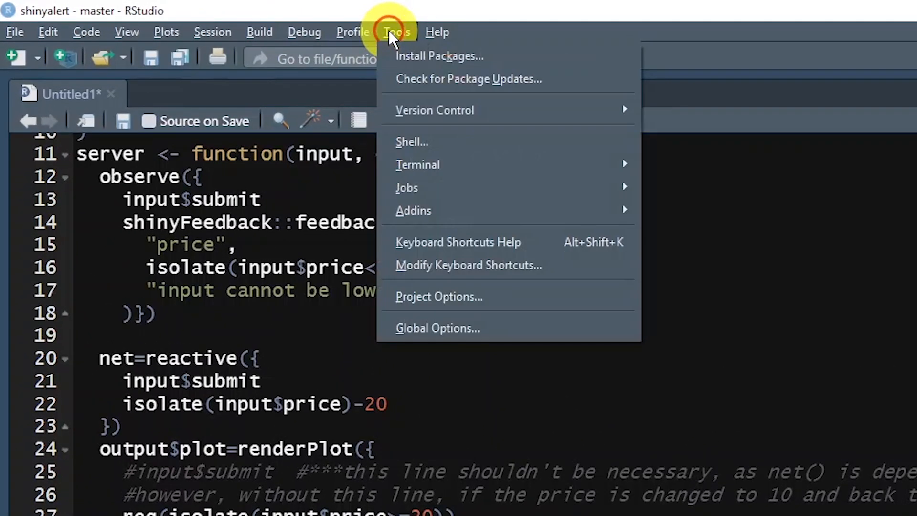
click(304, 31)
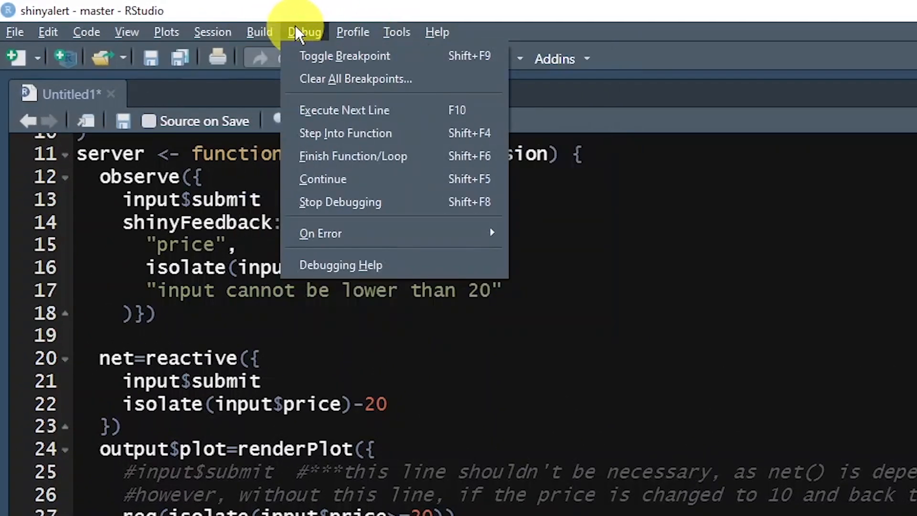
click(214, 31)
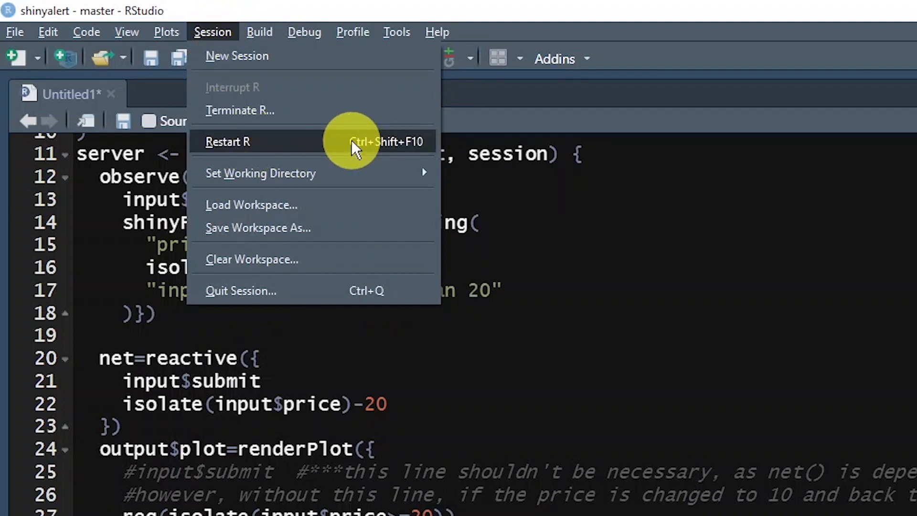
mouse_move(401, 149)
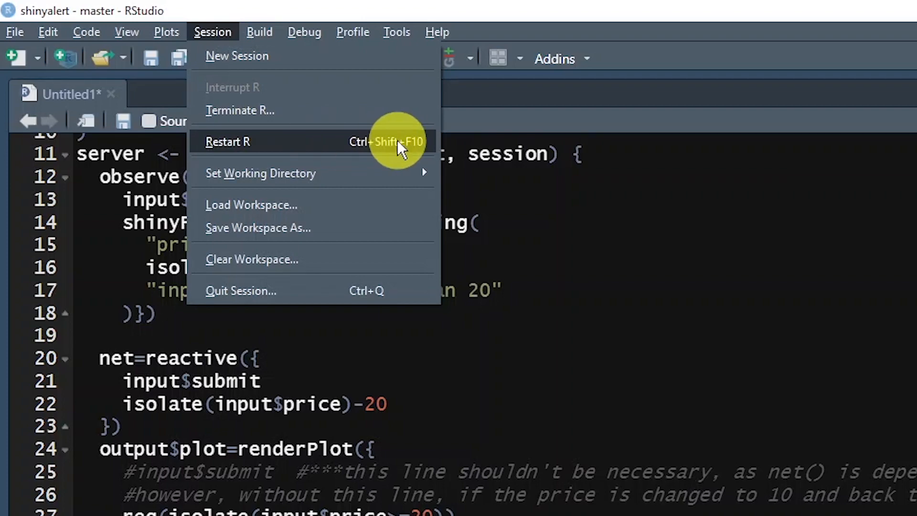
click(227, 141)
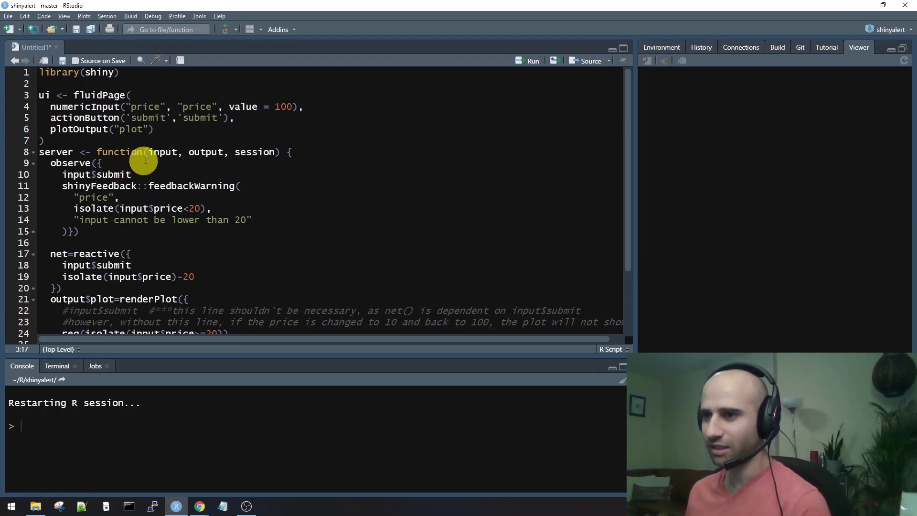
Scroll the script down to the server's renderPlot and barplot code.
scroll(down, 3)
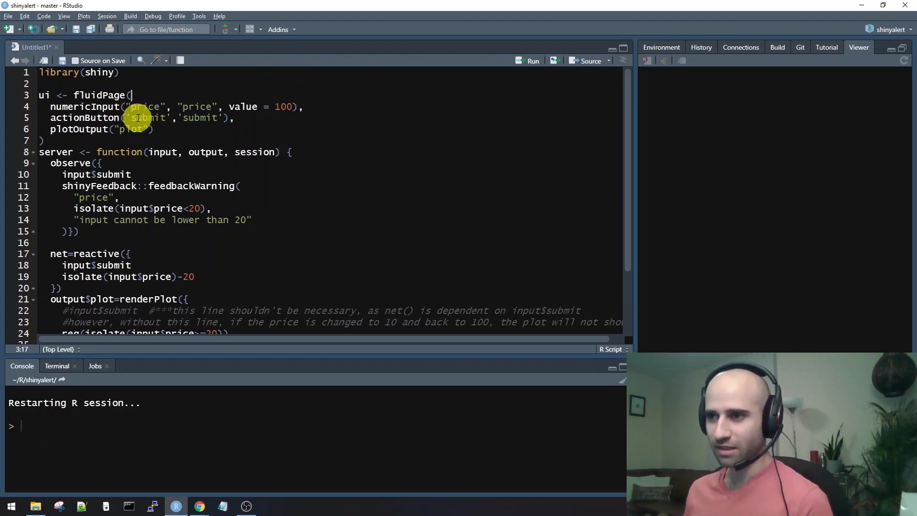
mouse_move(161, 131)
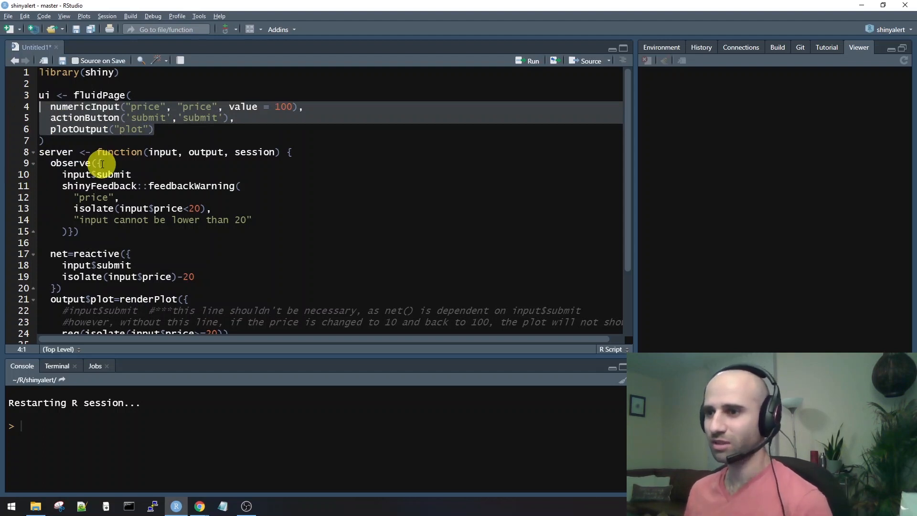
scroll(down, 3)
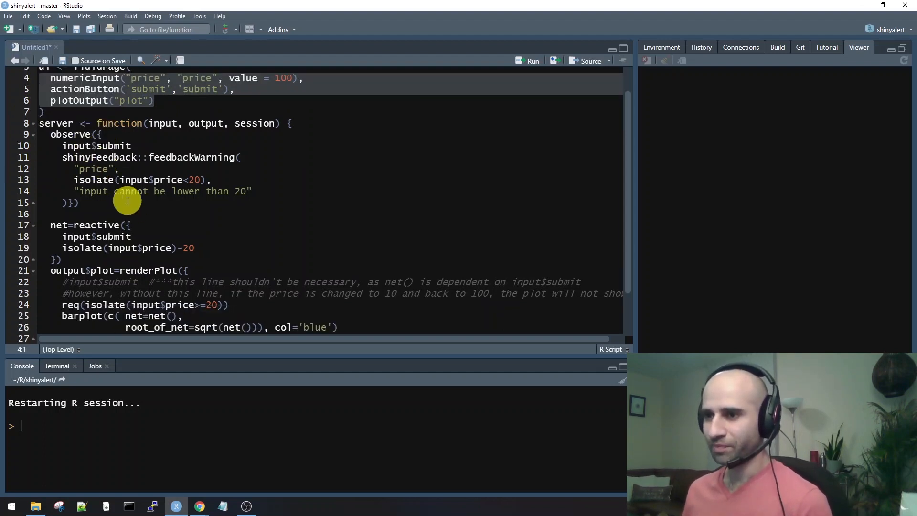
mouse_move(110, 213)
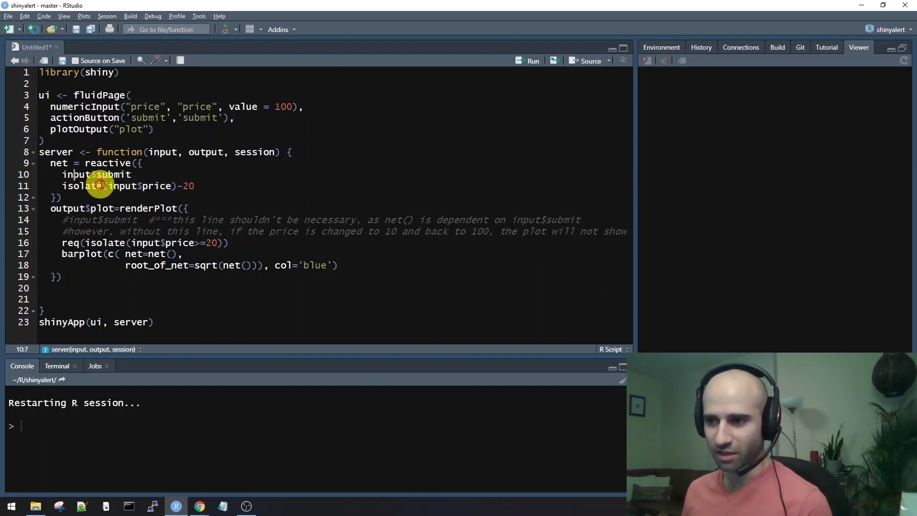
mouse_move(134, 208)
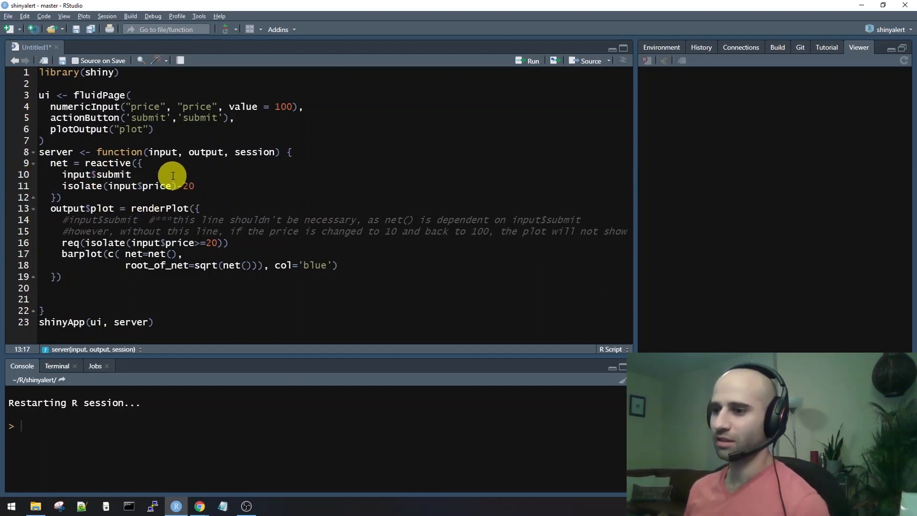
mouse_move(92, 242)
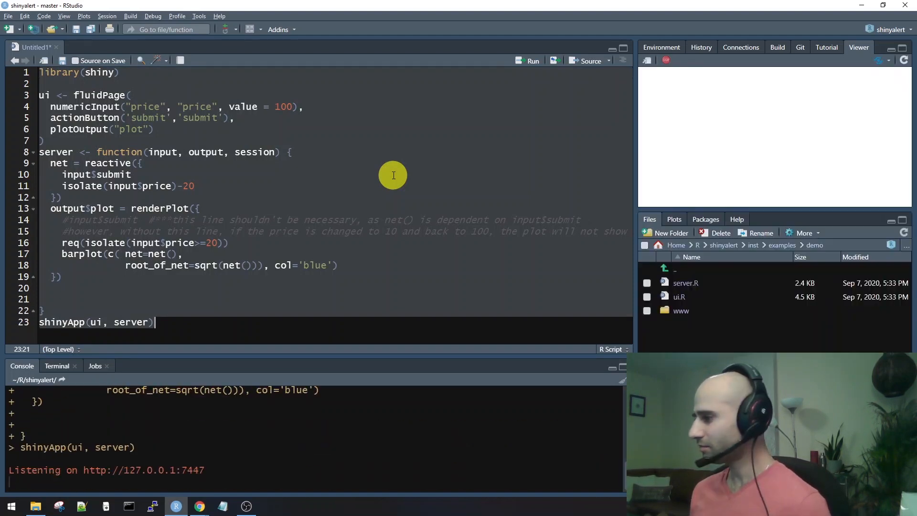
Run the app in the Viewer and submit the price of 100.
click(904, 49)
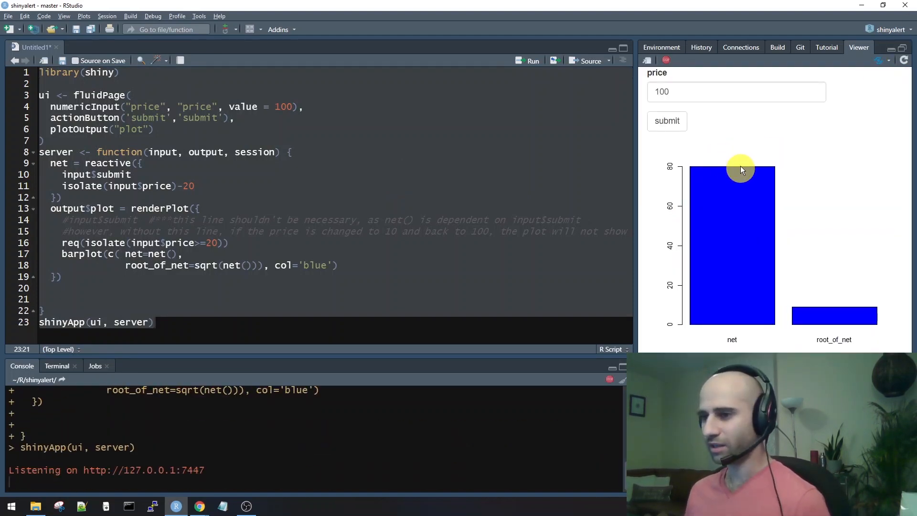
mouse_move(708, 108)
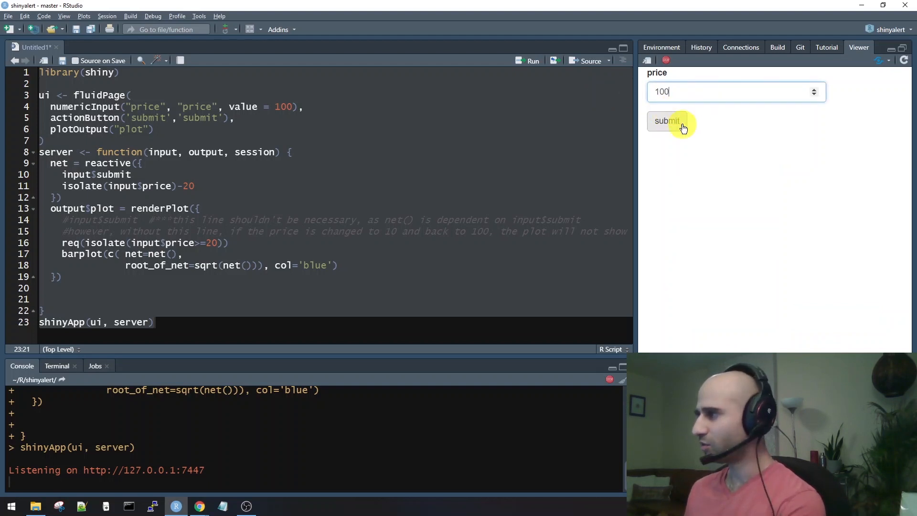
click(667, 121)
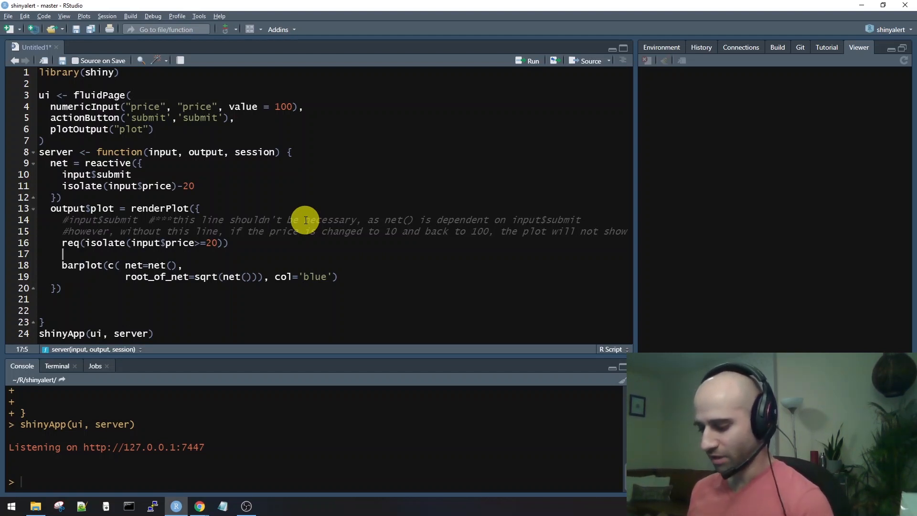
Add print("plotting") after req() and submit again so the console logs plotting.
text(print("plot"))
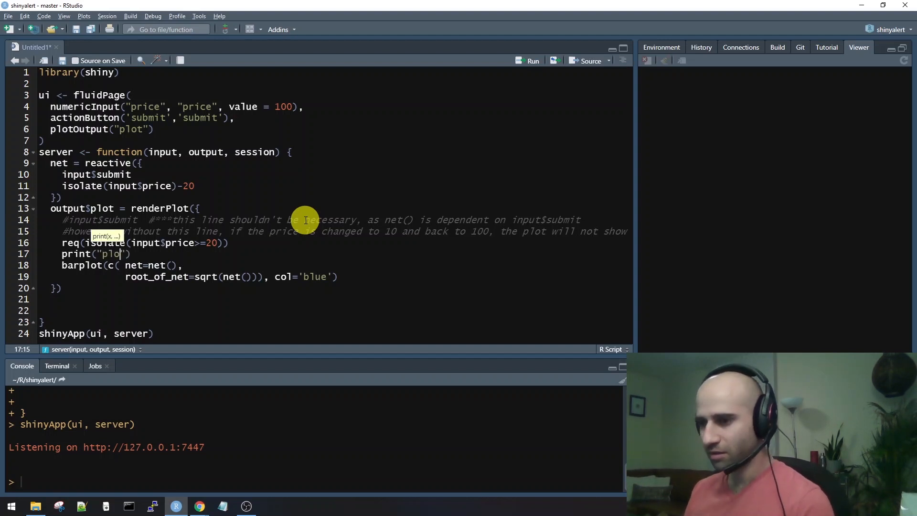
text(tting)
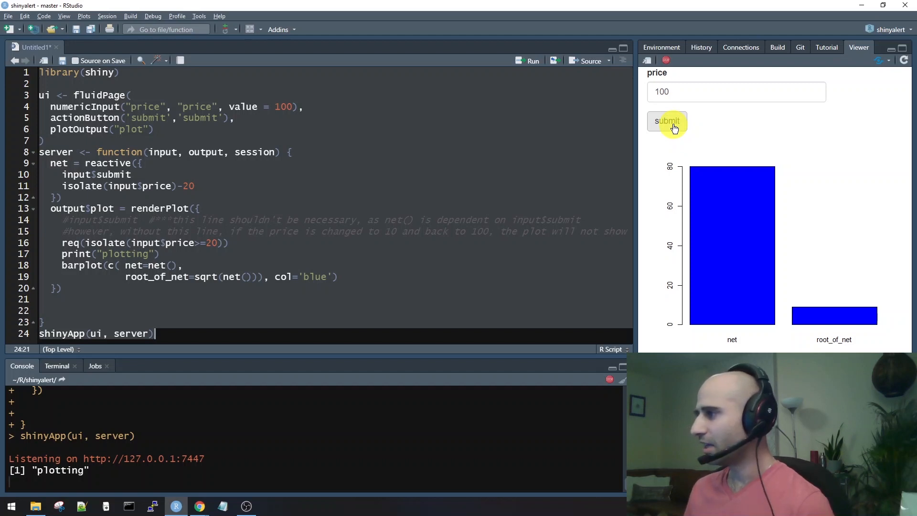
click(666, 121)
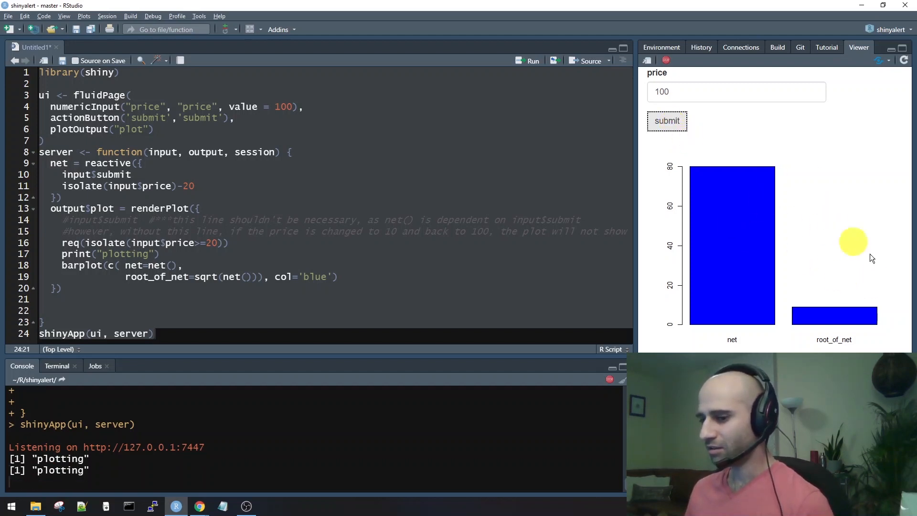
mouse_move(757, 251)
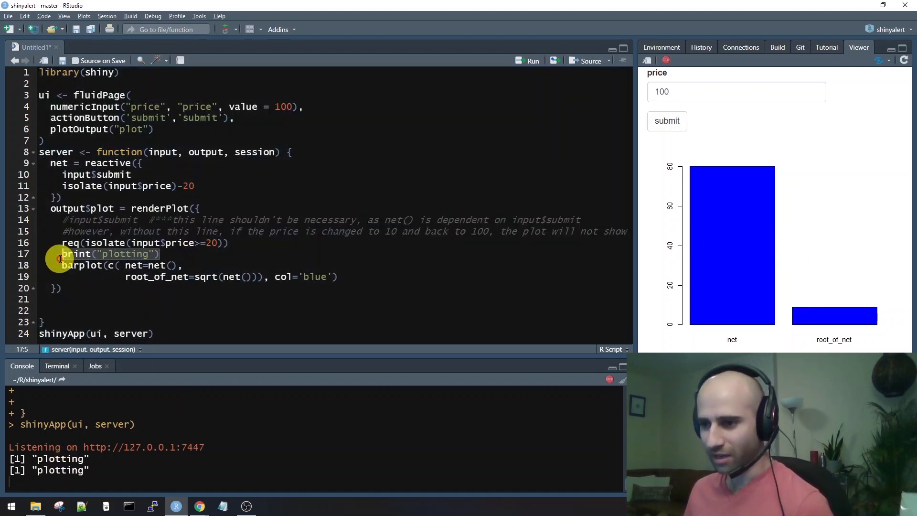
click(666, 121)
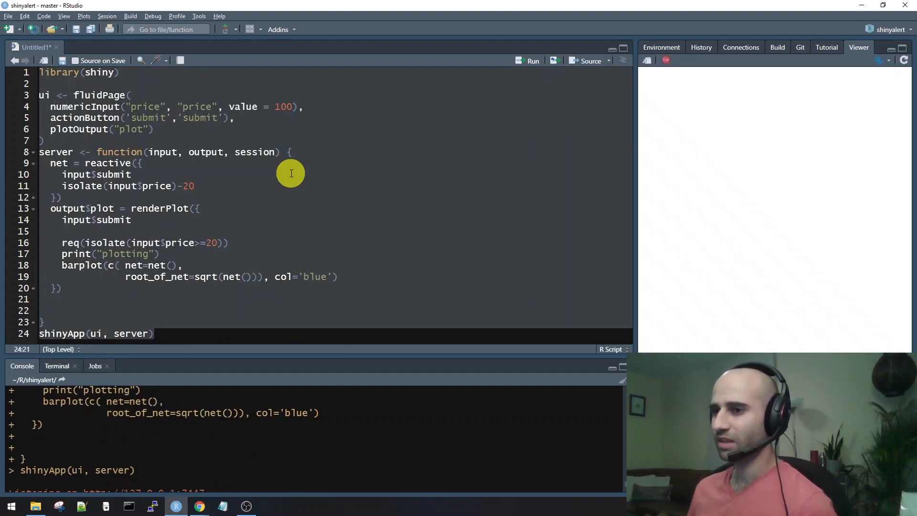
With input$submit in renderPlot, edit the price and submit 100 to redraw the chart.
click(533, 61)
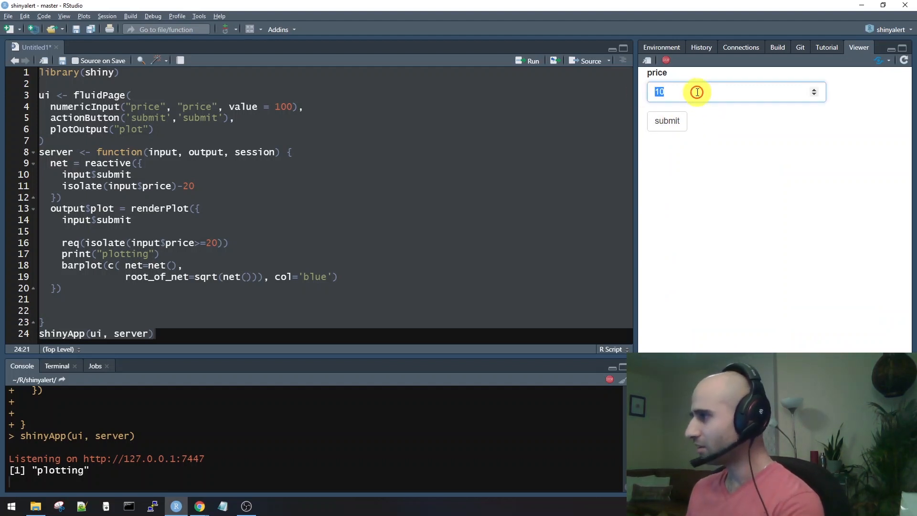
click(666, 121)
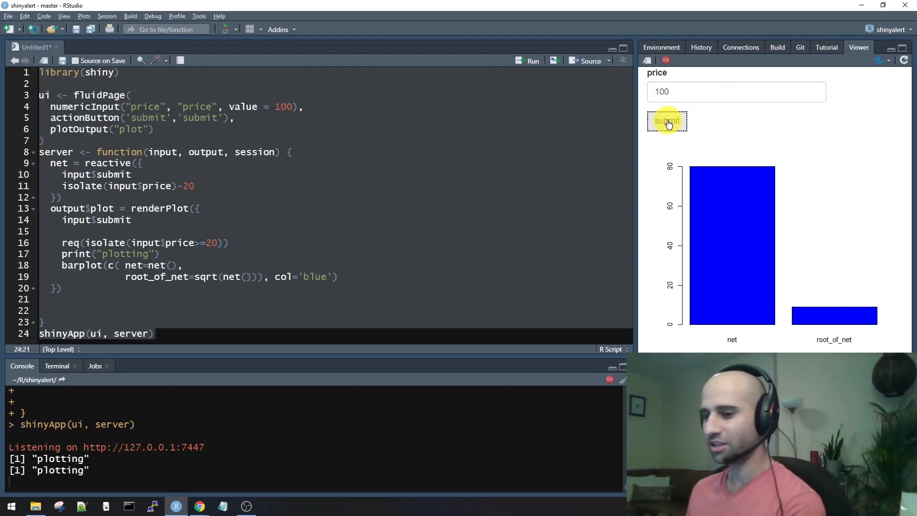
mouse_move(656, 134)
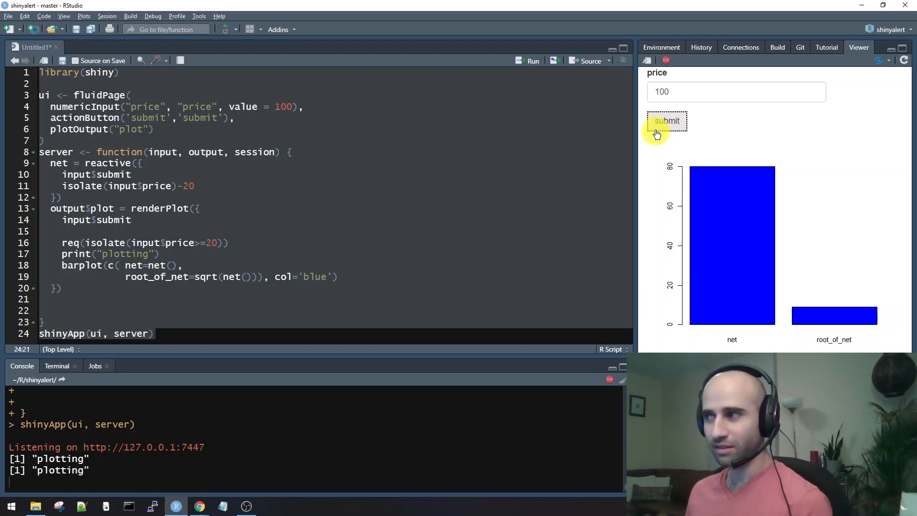
mouse_move(666, 61)
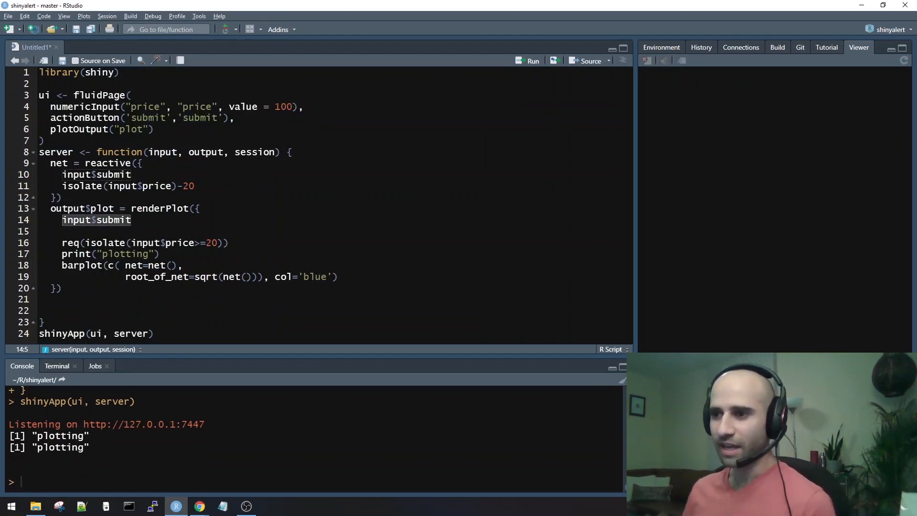
key(Delete)
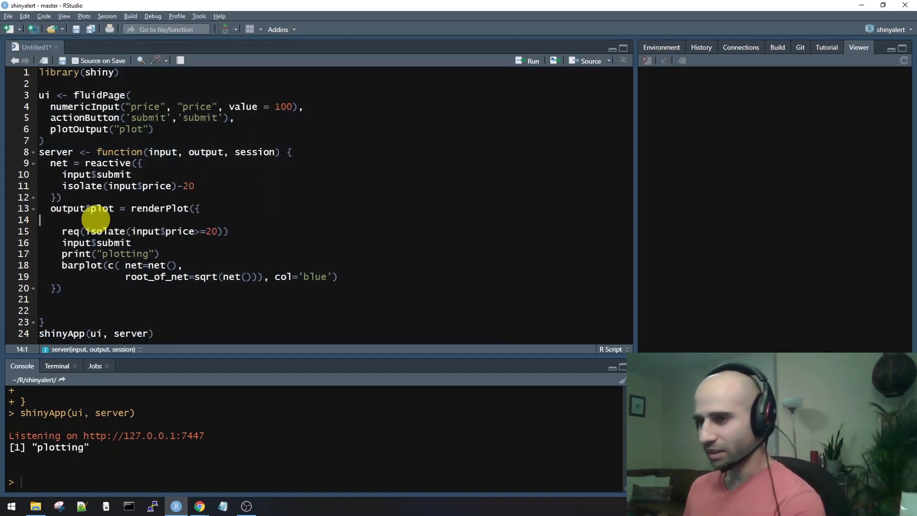
key(Backspace)
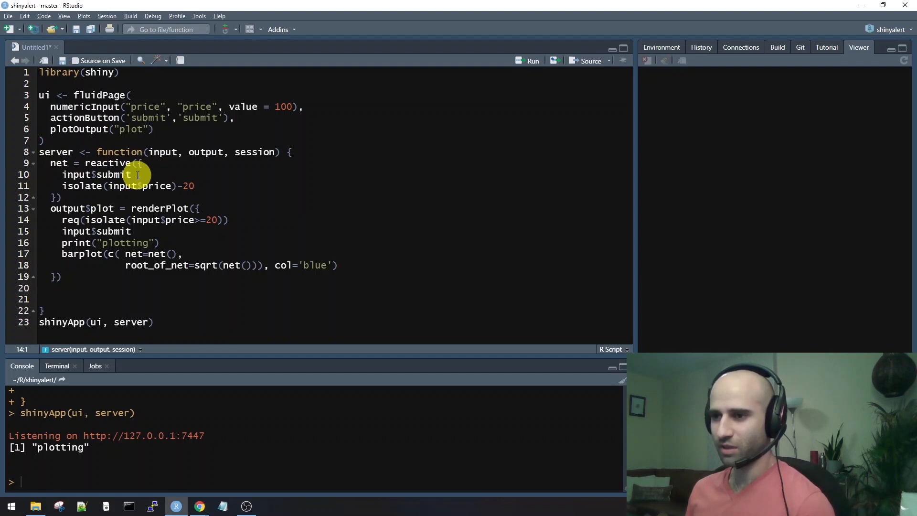
double_click(76, 174)
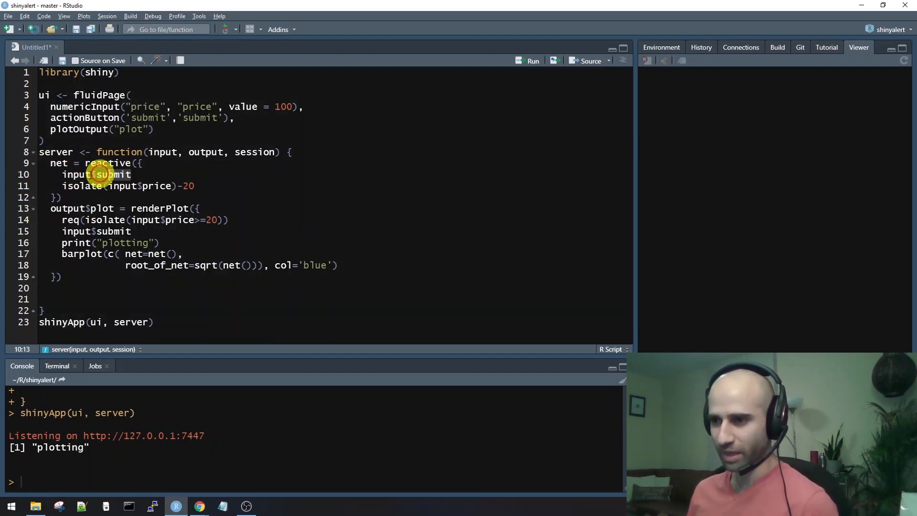
double_click(108, 174)
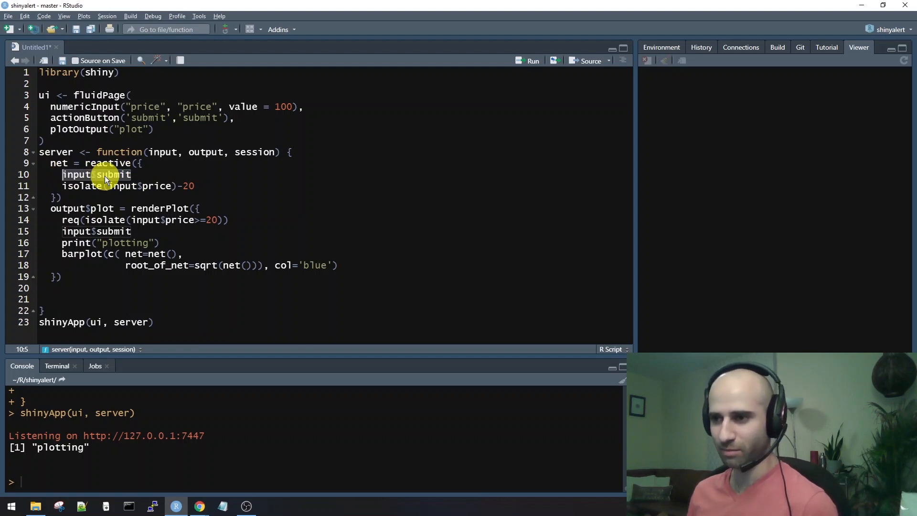
mouse_move(202, 171)
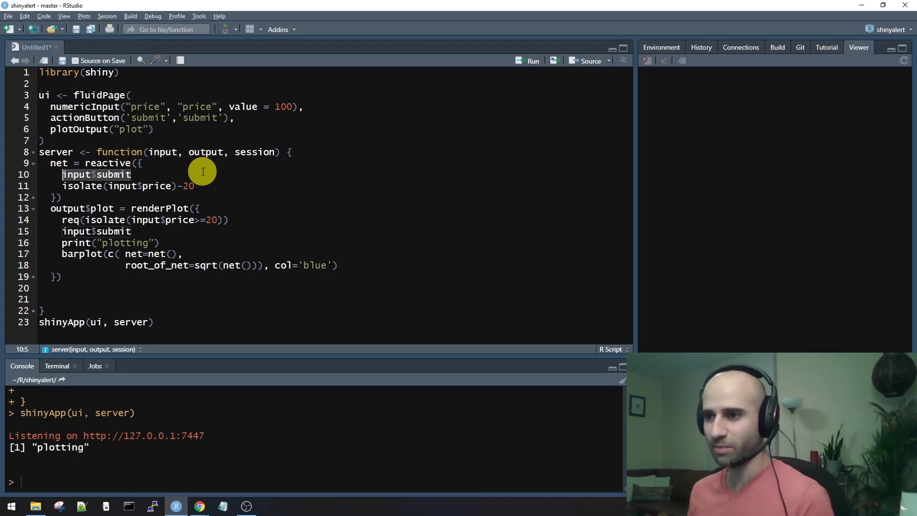
mouse_move(112, 183)
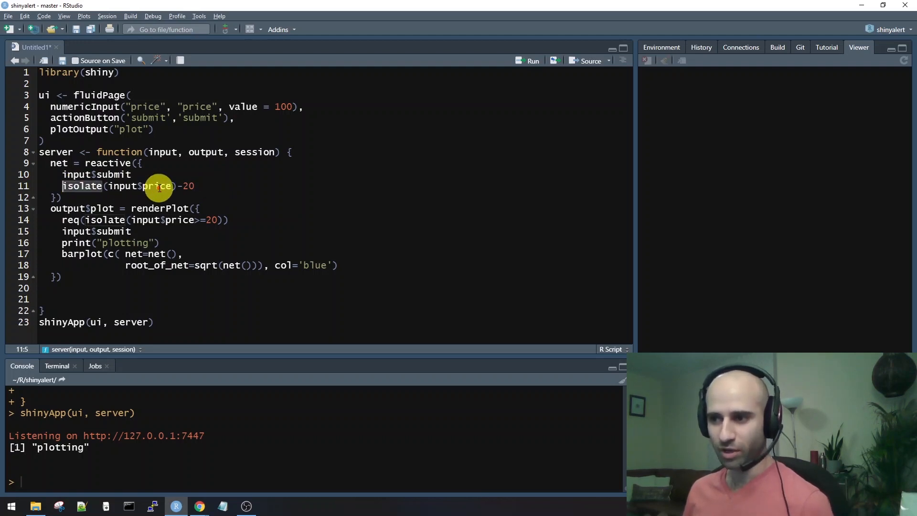
mouse_move(84, 185)
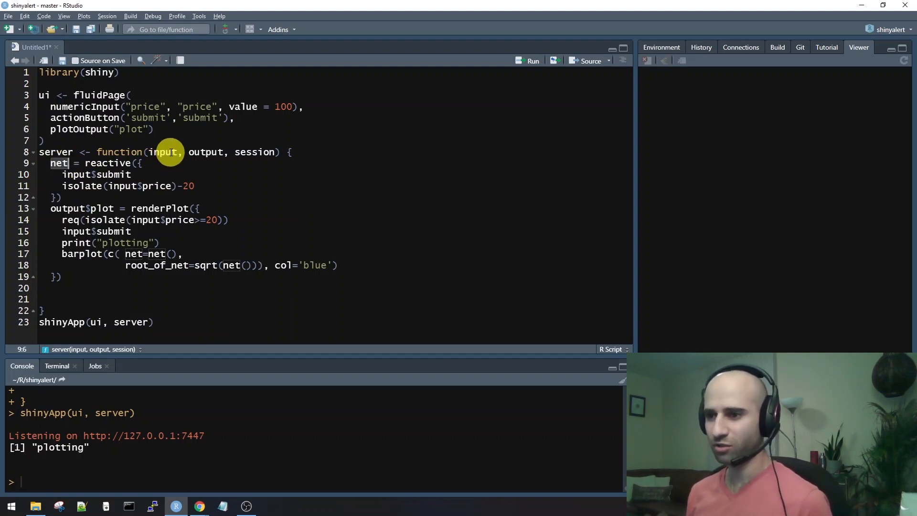
mouse_move(202, 202)
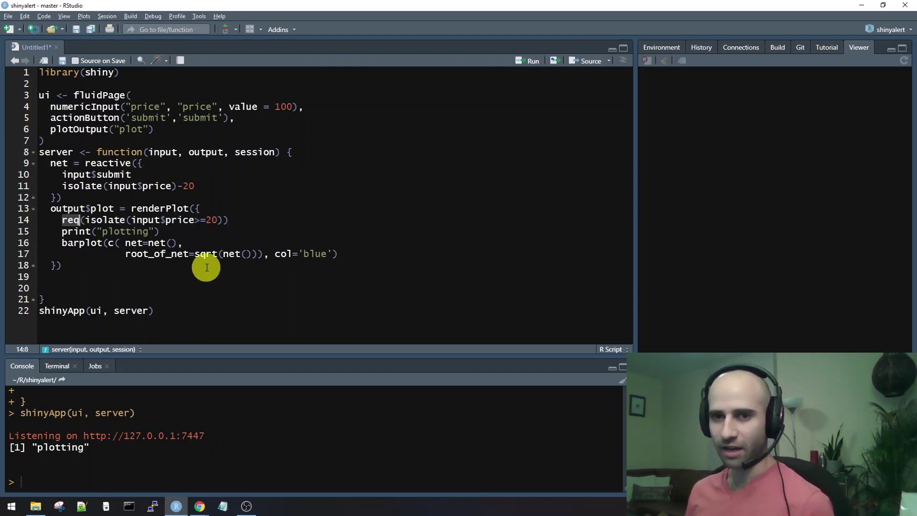
mouse_move(217, 220)
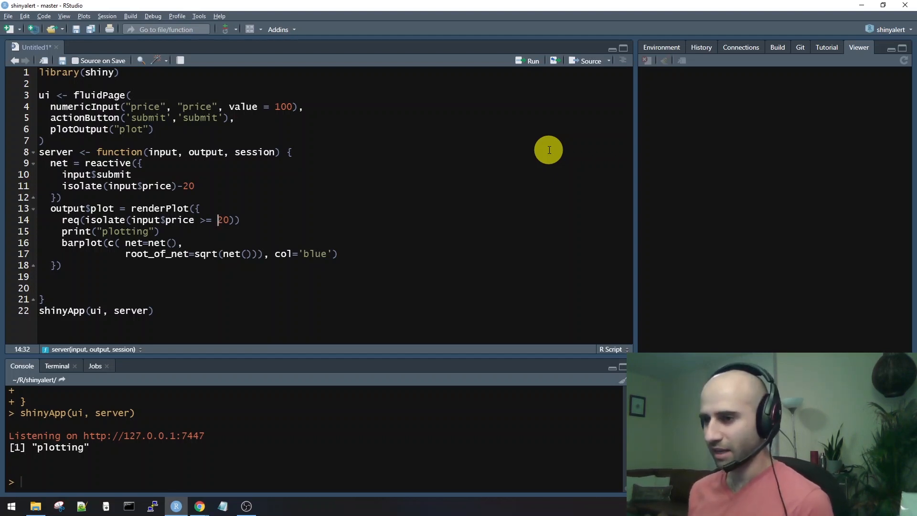
mouse_move(96, 232)
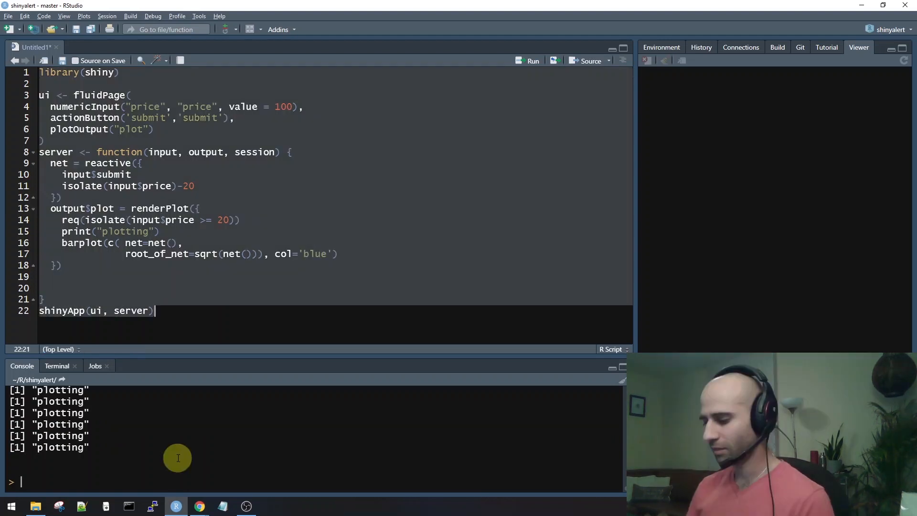
Stop the app and clear the repeated plotting messages with Ctrl+L.
key(Ctrl+L)
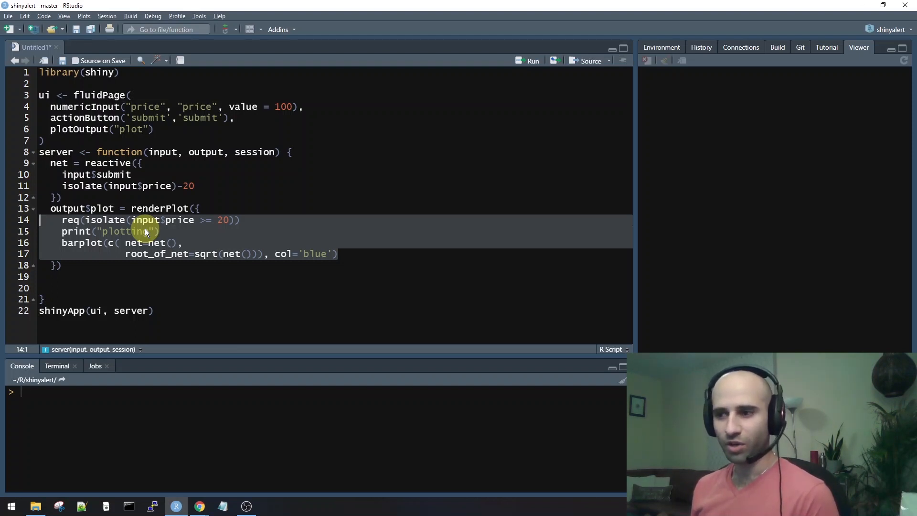
Run the app, submit price 21 then price 10, leaving no plot shown for 10.
click(532, 61)
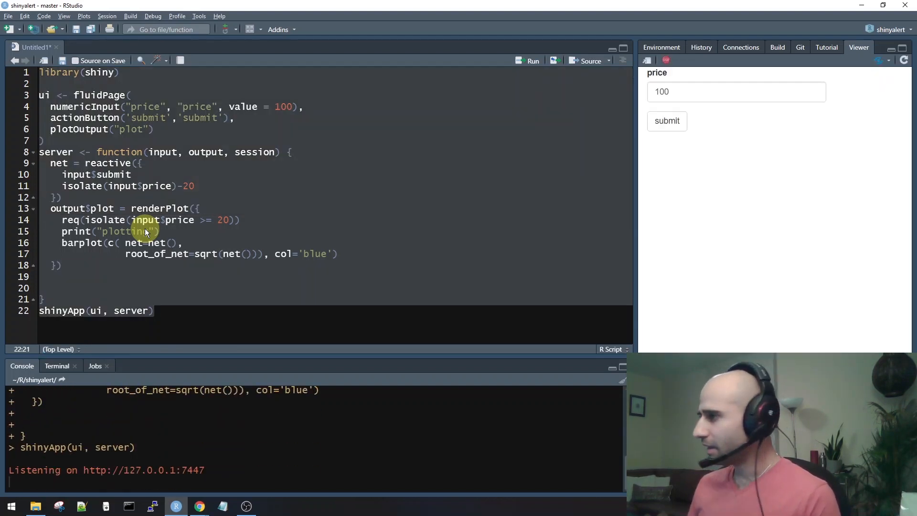
click(666, 121)
text(21)
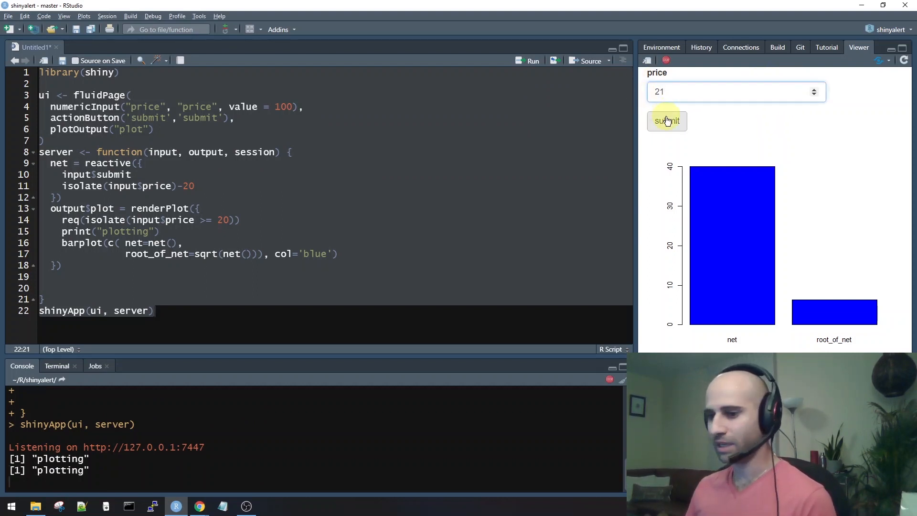
click(667, 121)
text(10)
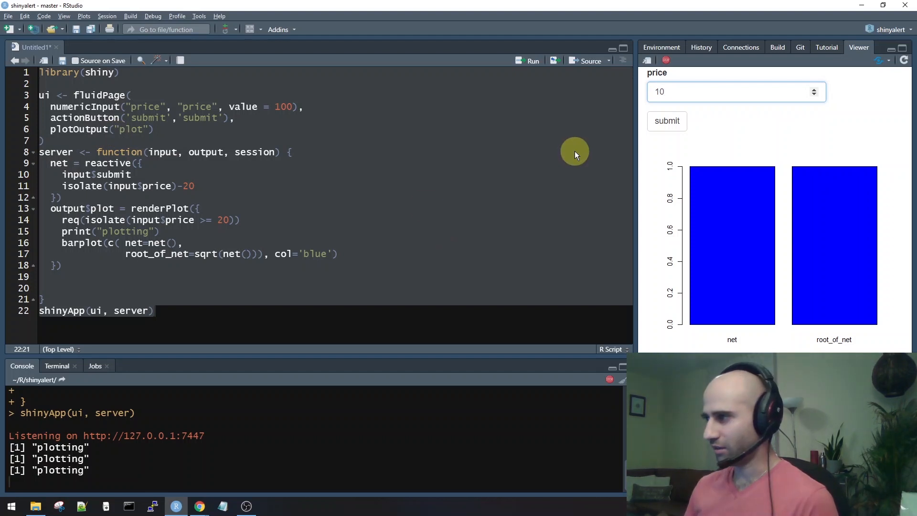
click(662, 125)
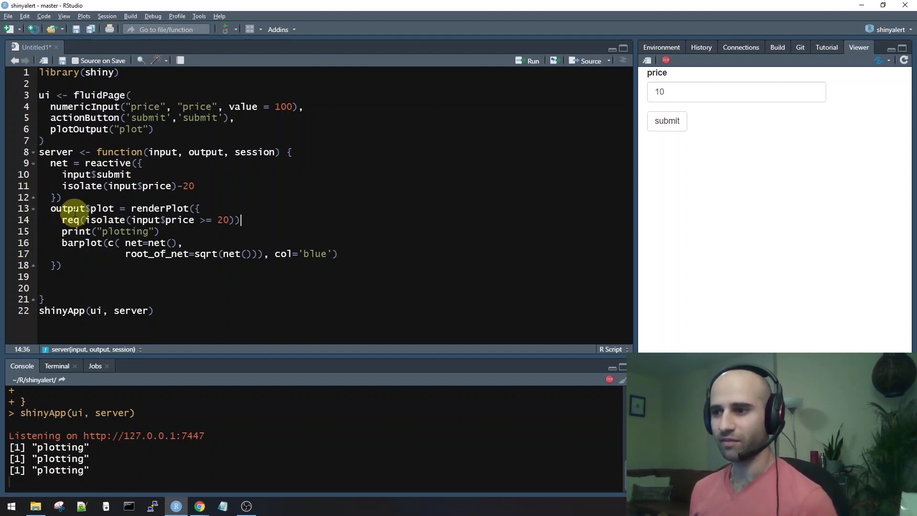
mouse_move(193, 220)
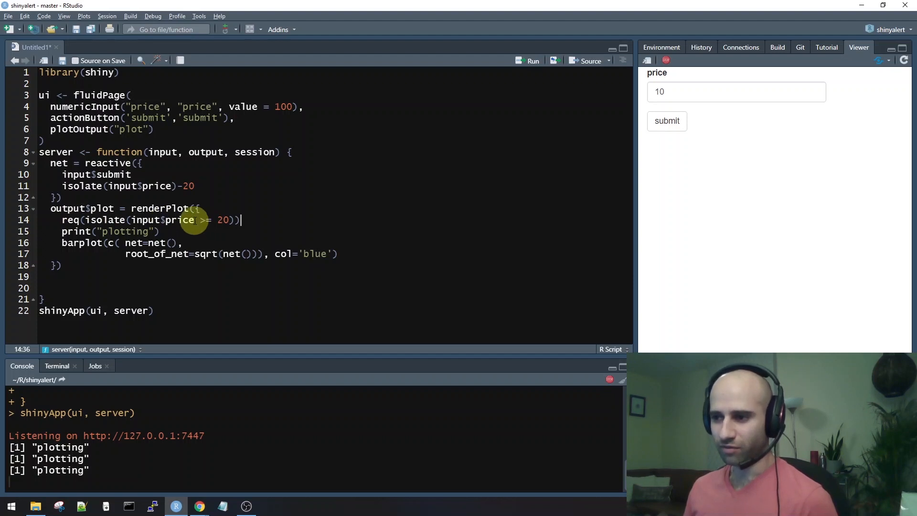
Remove isolate from line 14 so req checks input$price >= 20, and reset the app price to 100.
double_click(163, 220)
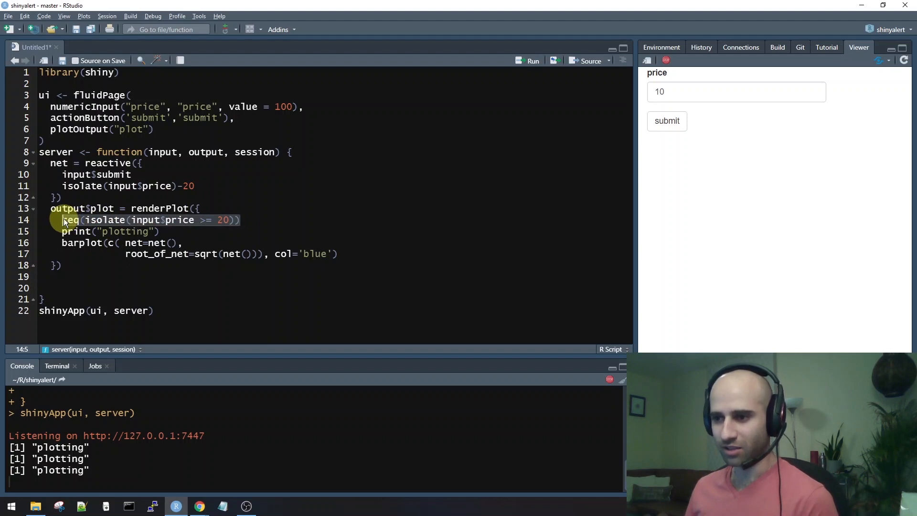
mouse_move(67, 219)
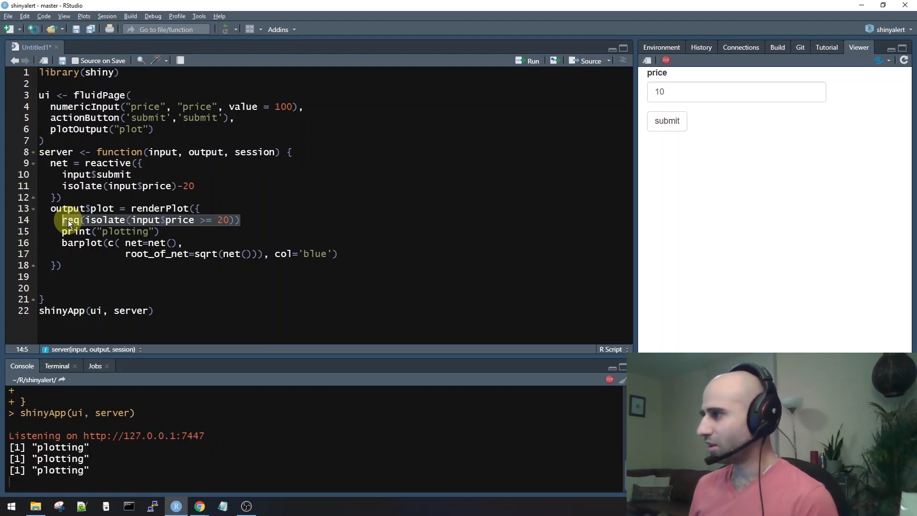
click(673, 120)
text(50)
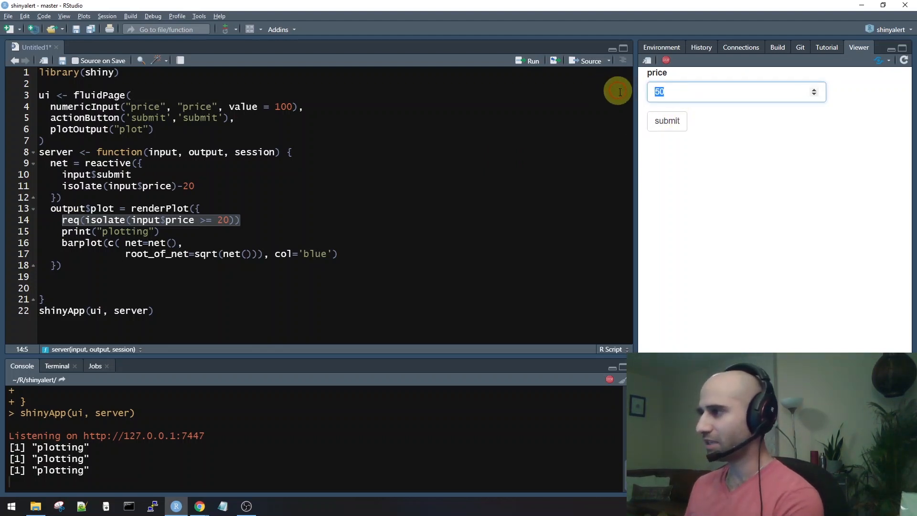
click(666, 121)
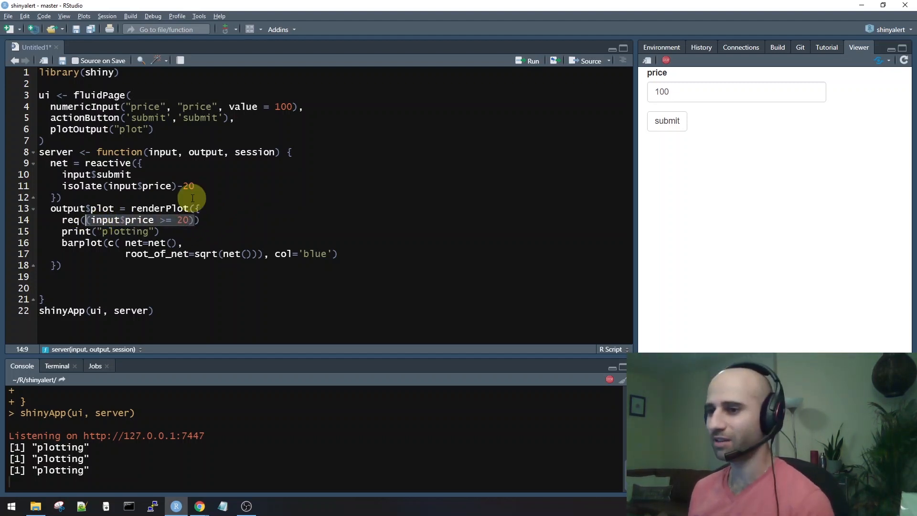
Replace the req condition with net() >= 0 in renderPlot.
key(Delete)
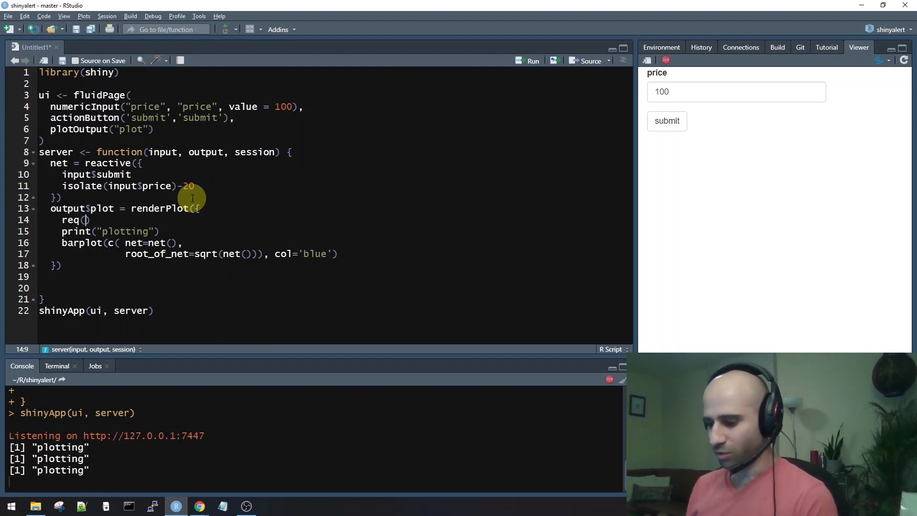
text(net())
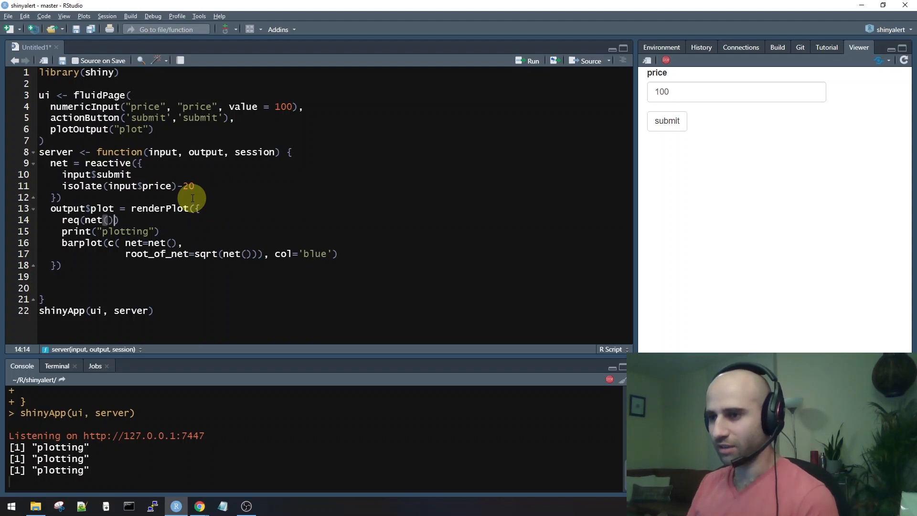
text(>= 0)
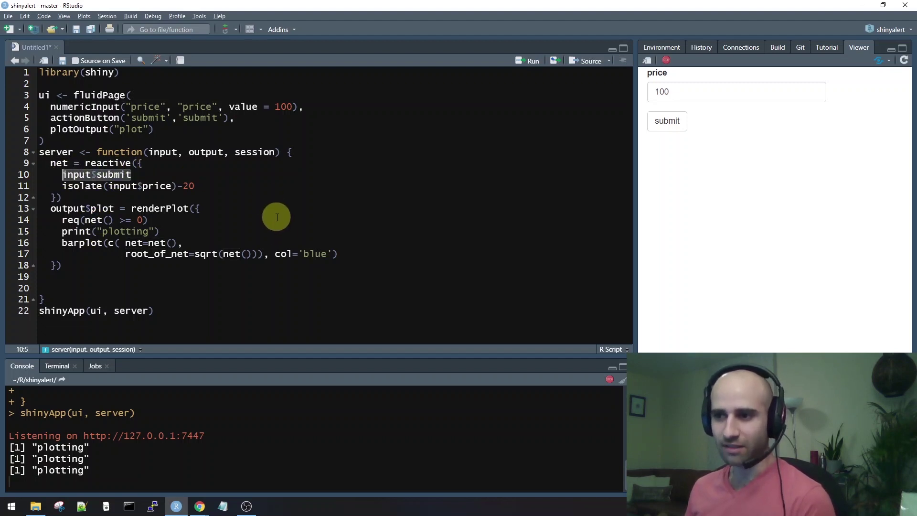
mouse_move(134, 175)
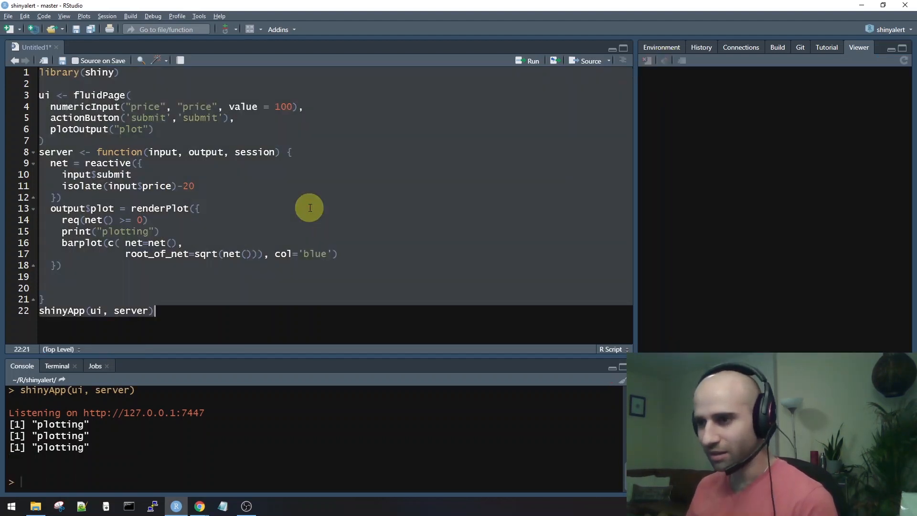
Relaunch the app and submit prices 10, 100 and 74, with 74 redrawing the bar plot.
click(533, 61)
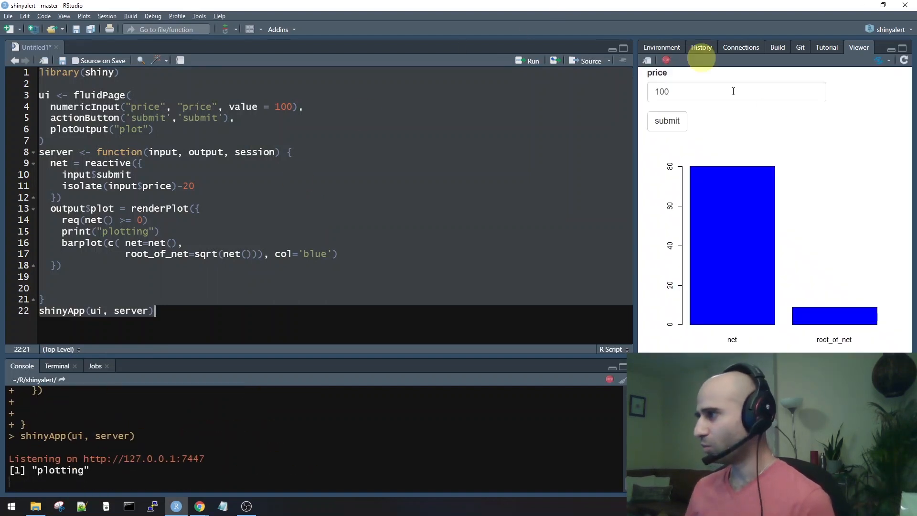
click(726, 91)
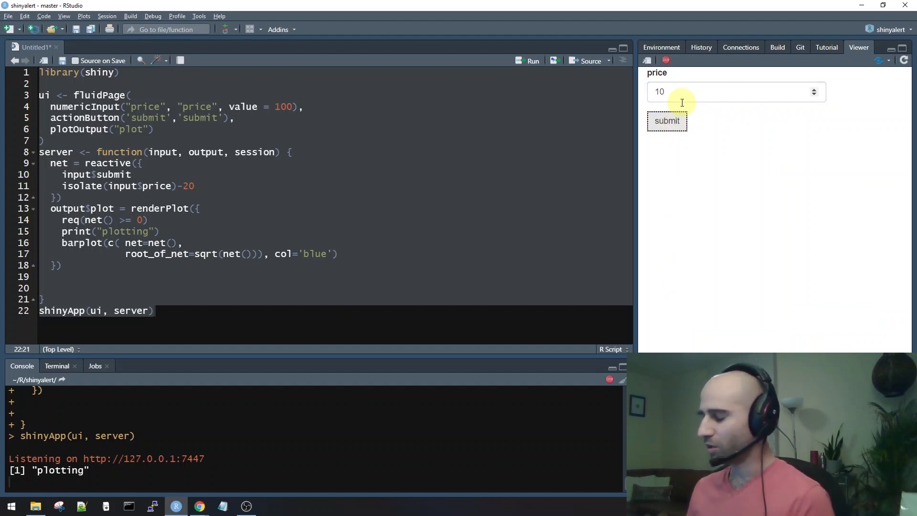
click(684, 91)
text(0)
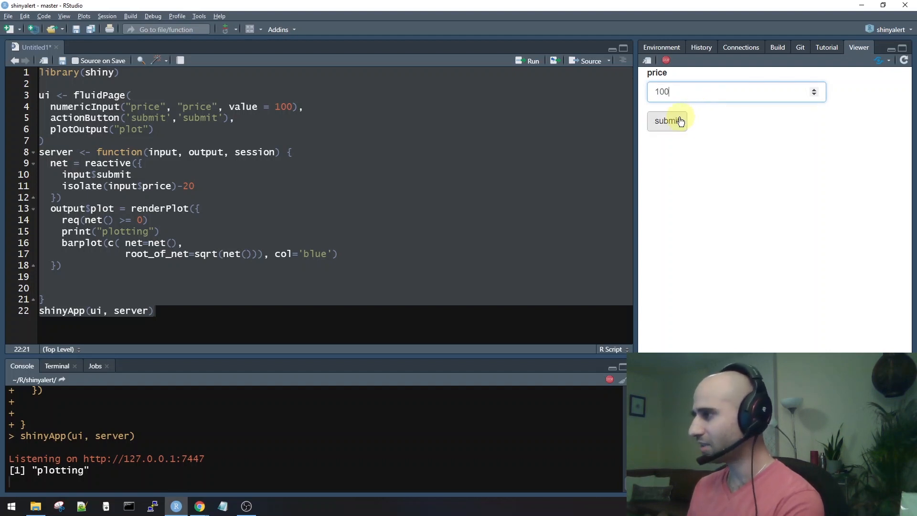
click(667, 121)
text(74)
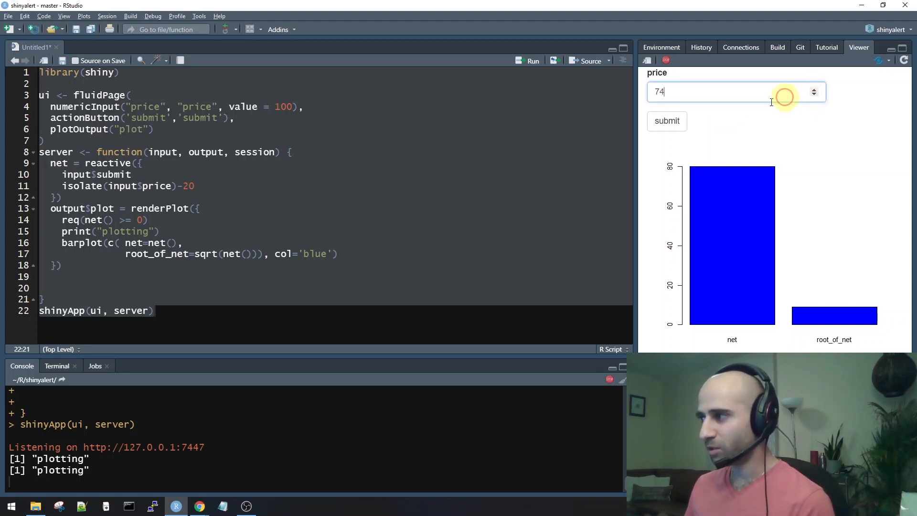
click(667, 121)
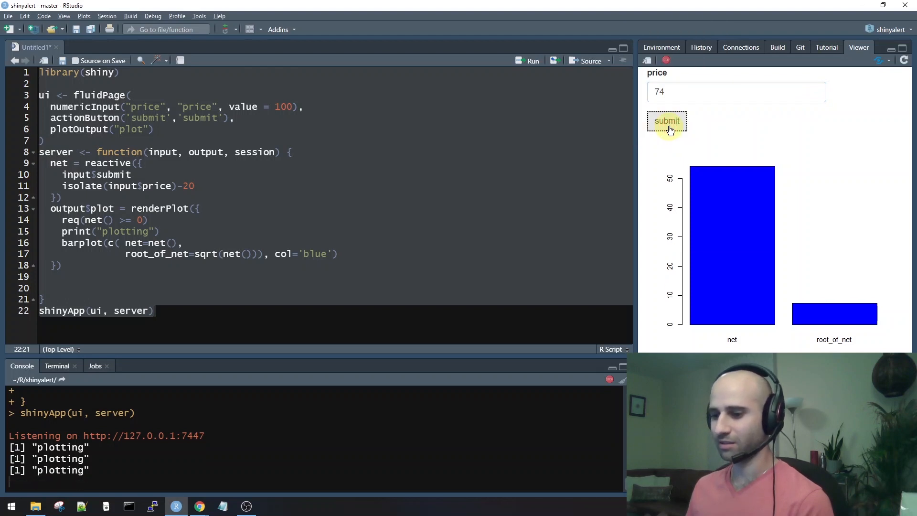